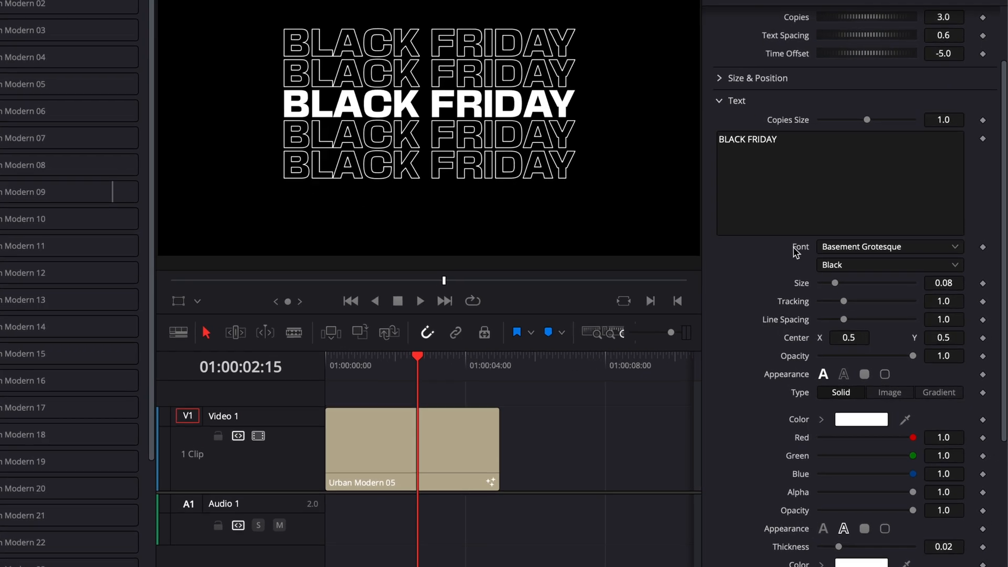
# Leave the Black Friday title in DaVinci Resolve and show Google Fonts in Safari
pyautogui.click(889, 247)
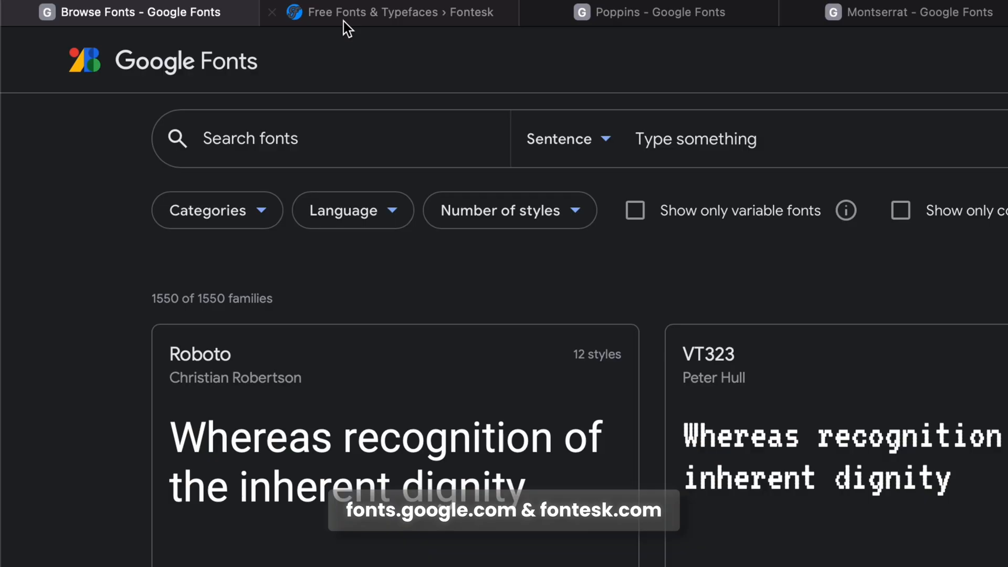
# Scroll through Fontesk's New Fonts grid and its free licence labels
pyautogui.click(386, 12)
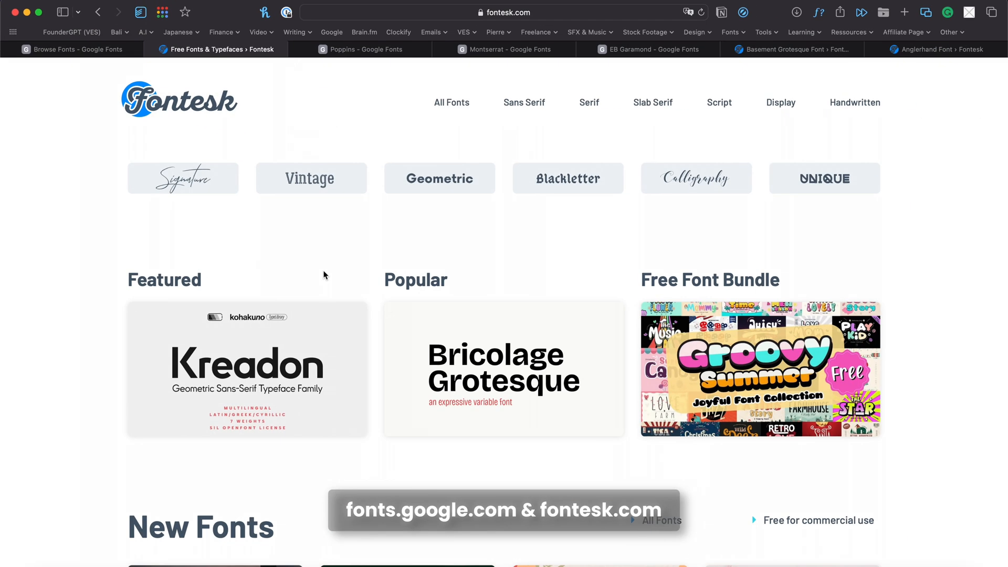
pyautogui.scroll(-3)
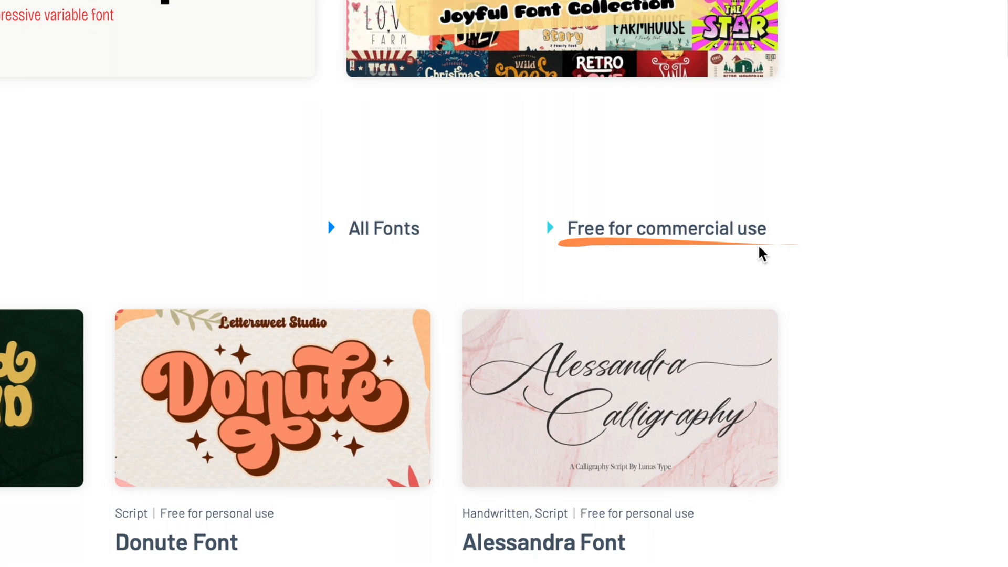
pyautogui.moveTo(853, 328)
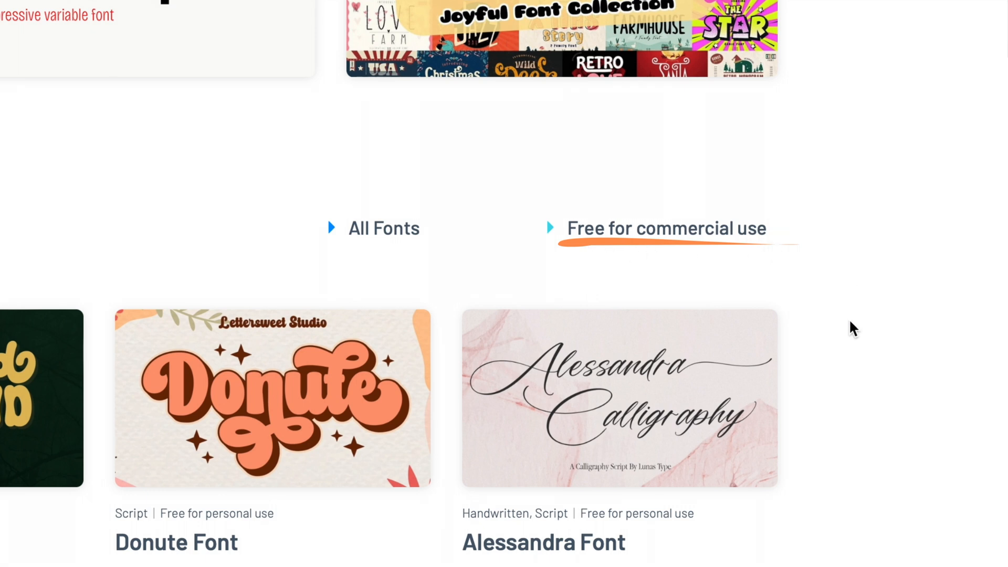
pyautogui.scroll(-3)
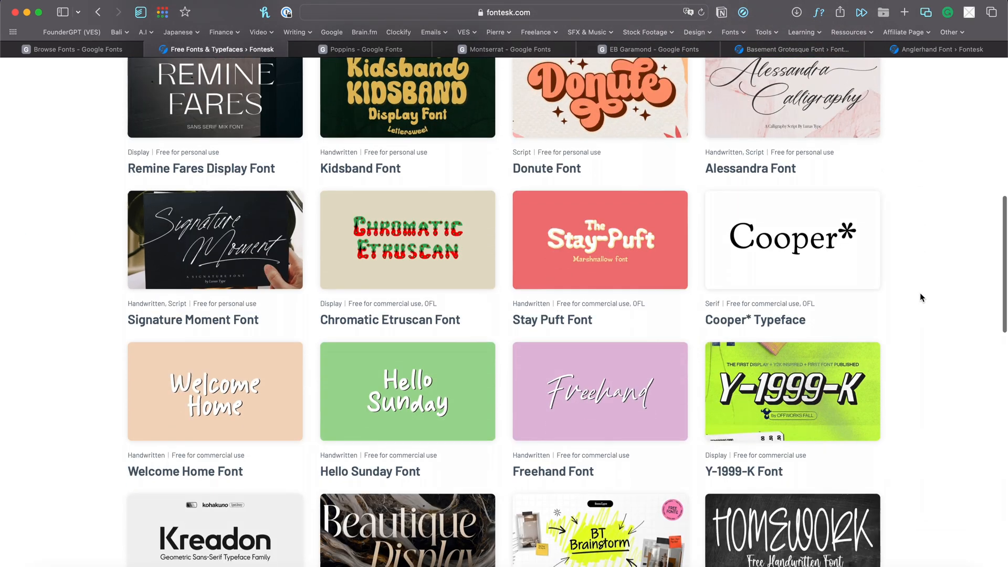
pyautogui.scroll(-3)
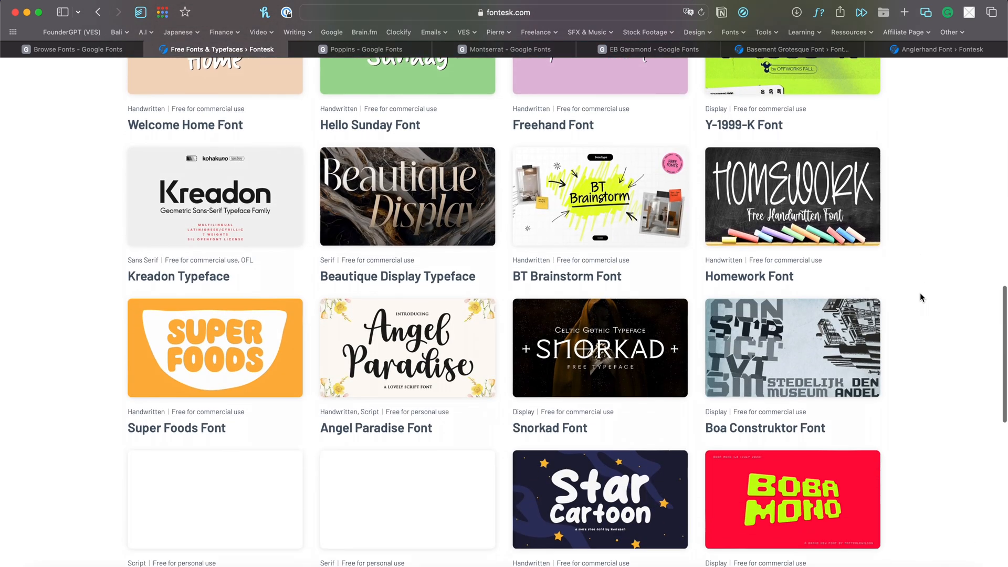
pyautogui.scroll(-3)
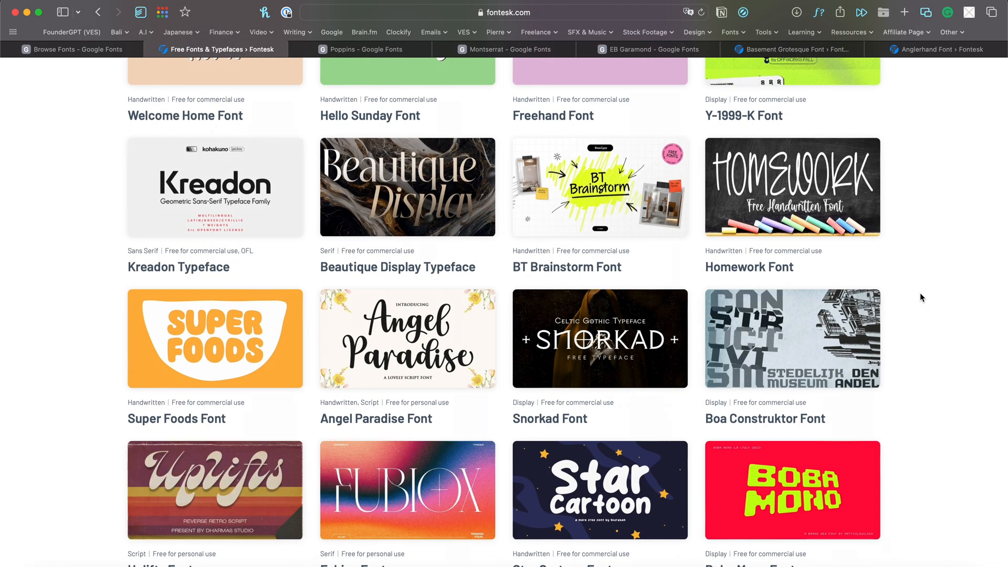
# Return to the Google Fonts catalogue and scroll through the trending font families
pyautogui.click(75, 49)
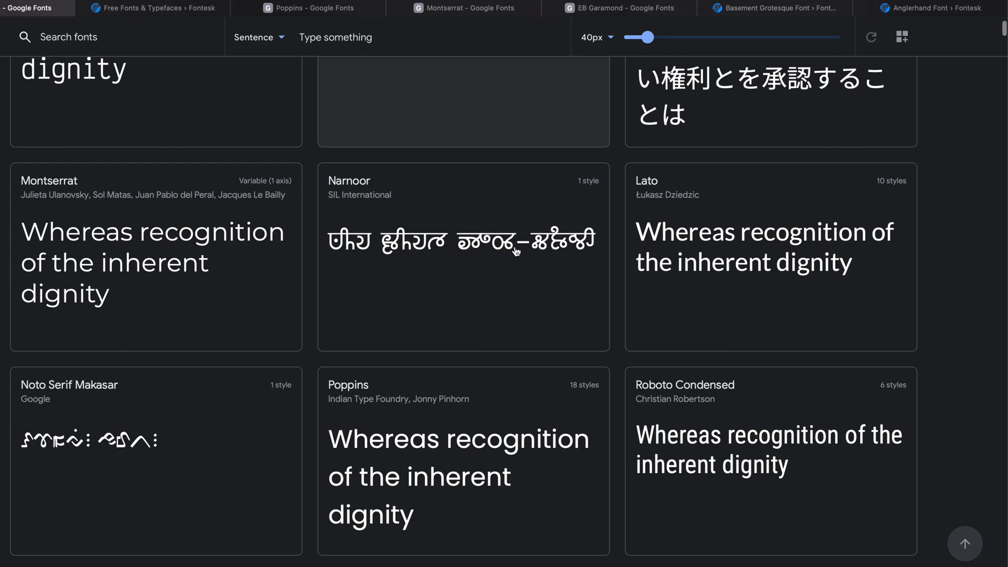
pyautogui.scroll(3)
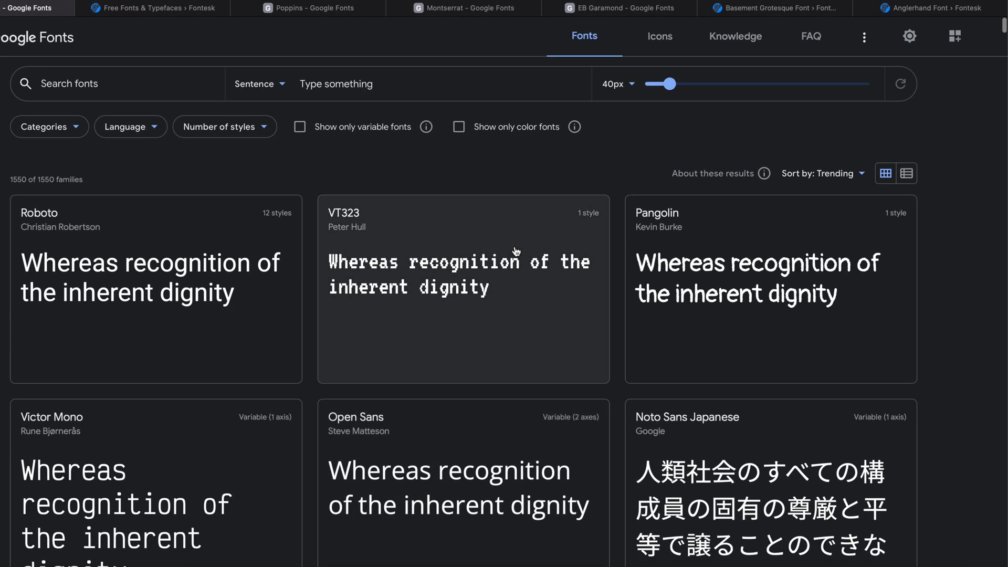
pyautogui.moveTo(240, 309)
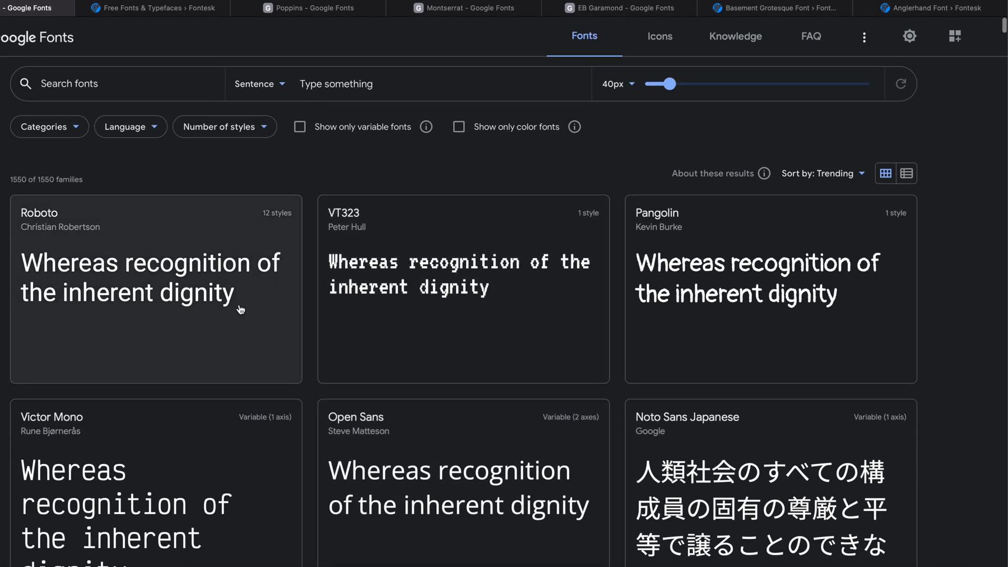
pyautogui.scroll(-3)
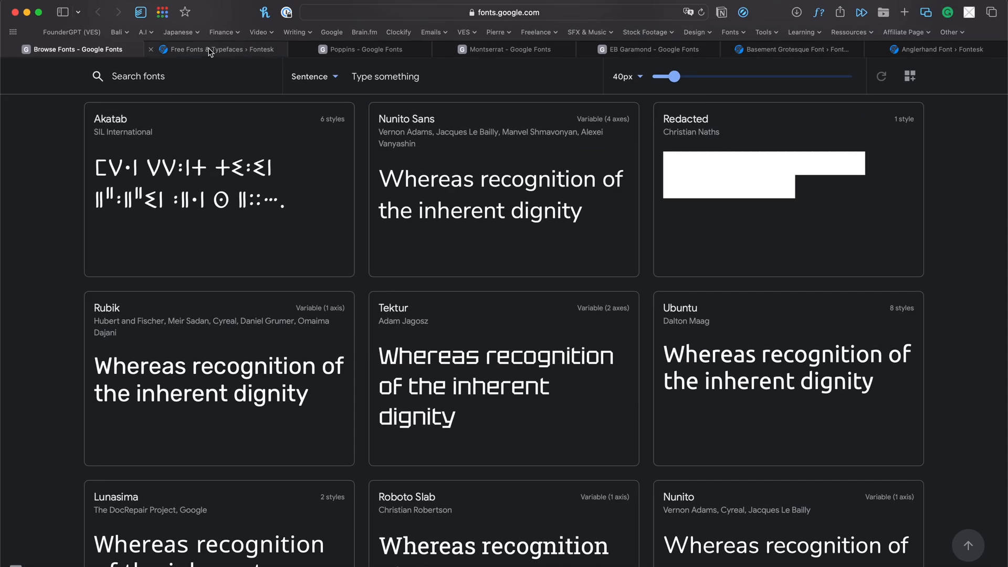
# Browse Fontesk's free-for-commercial-use fonts down to the page 1 of 218 pagination
pyautogui.click(215, 49)
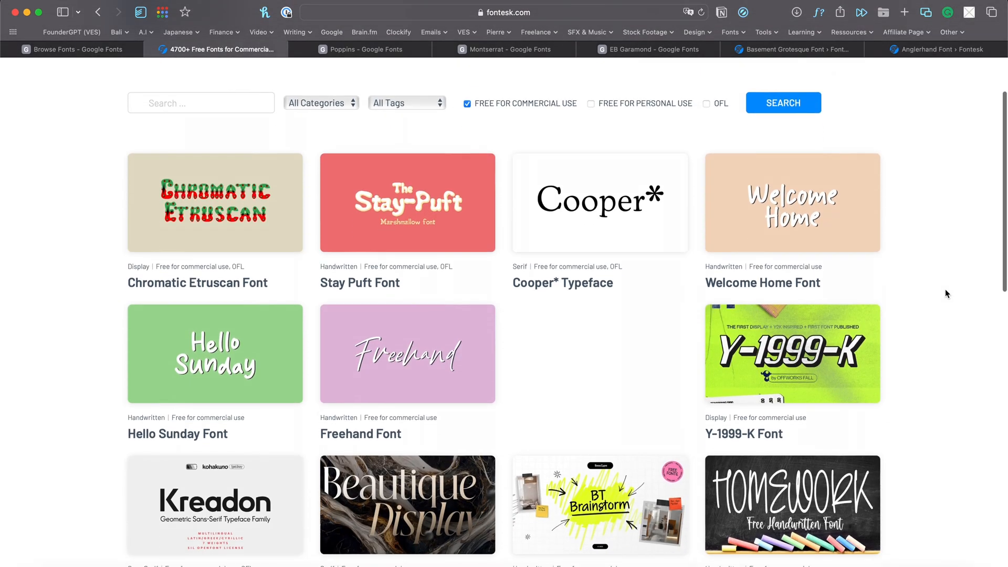
pyautogui.scroll(-3)
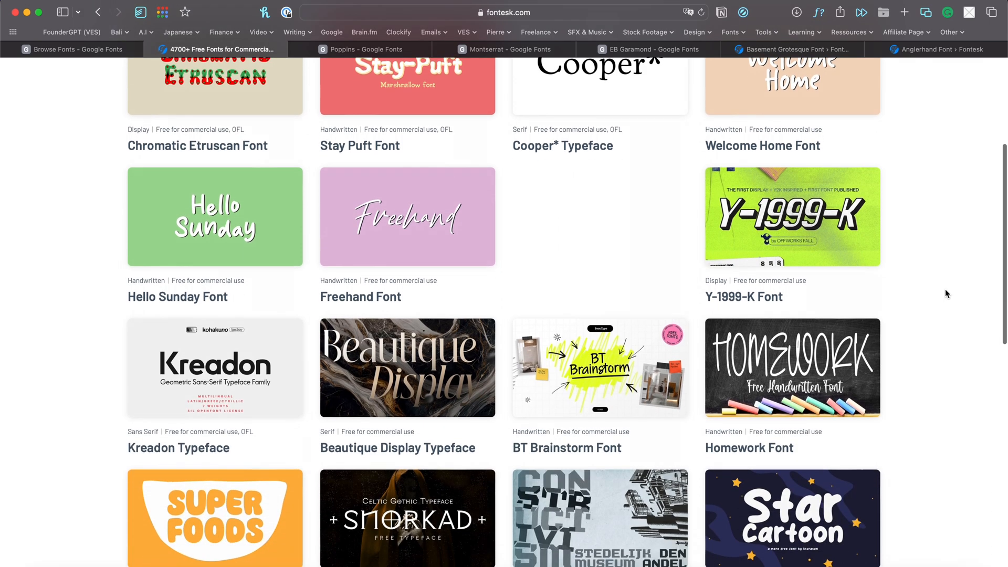
pyautogui.scroll(-3)
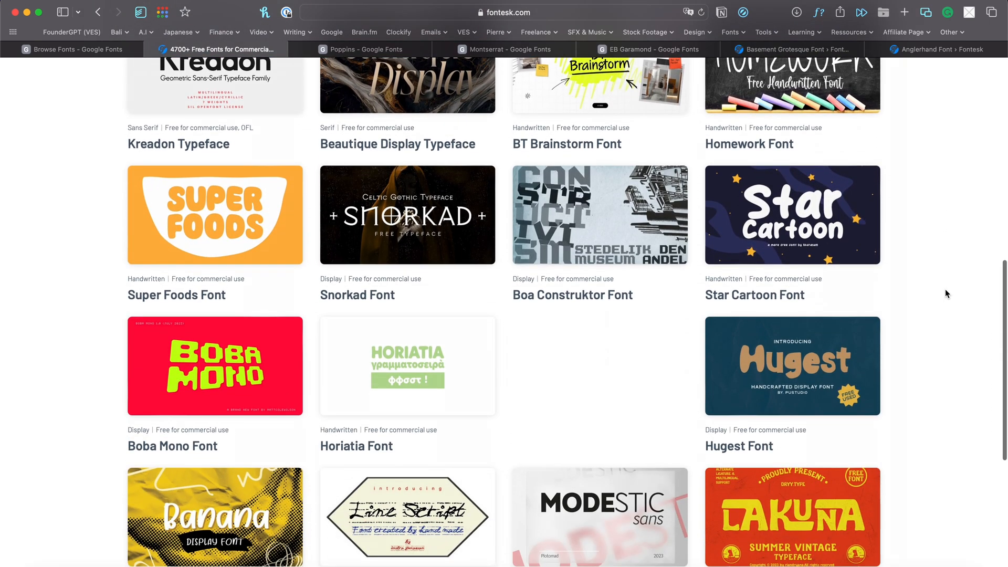
pyautogui.moveTo(365, 221)
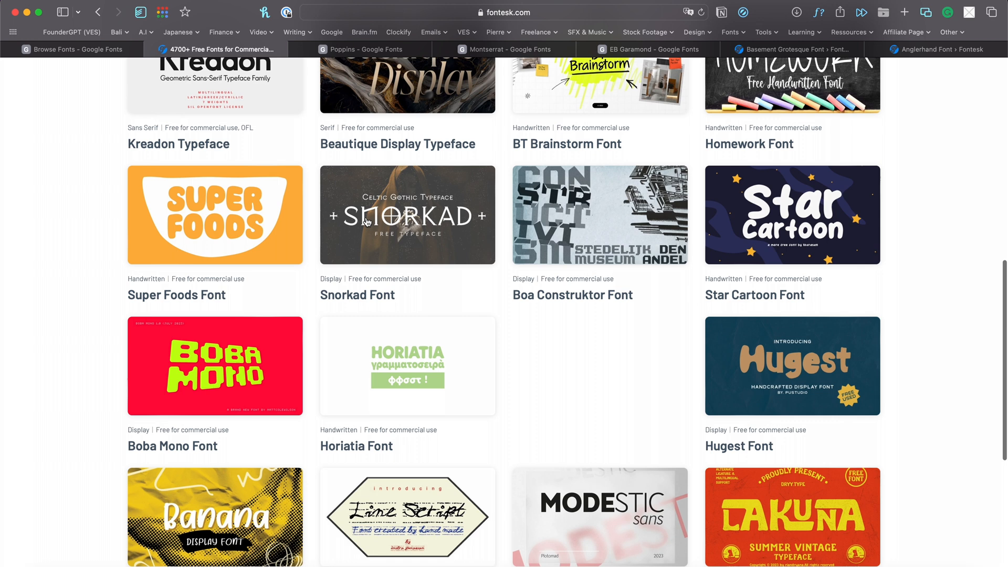
pyautogui.moveTo(767, 378)
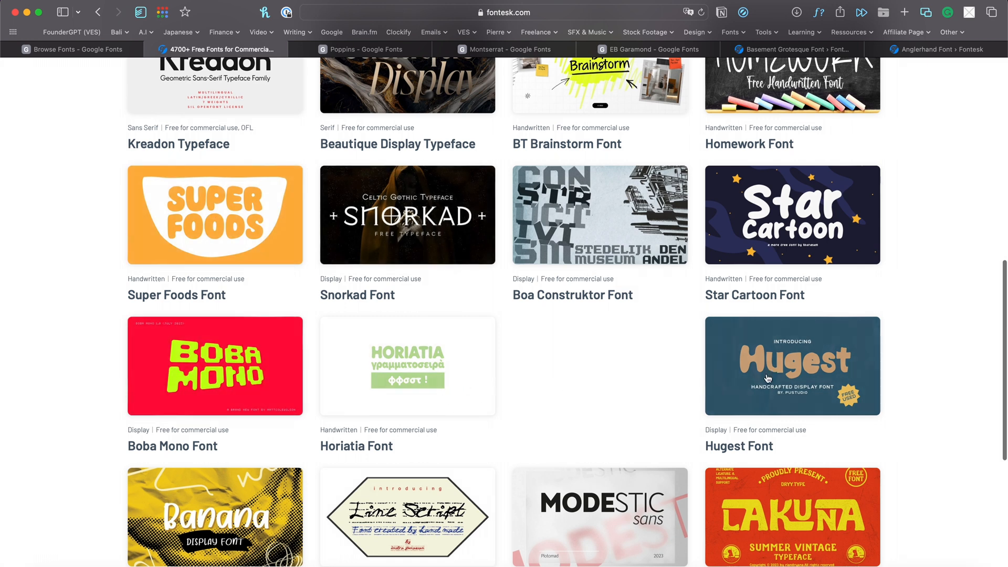
pyautogui.scroll(-3)
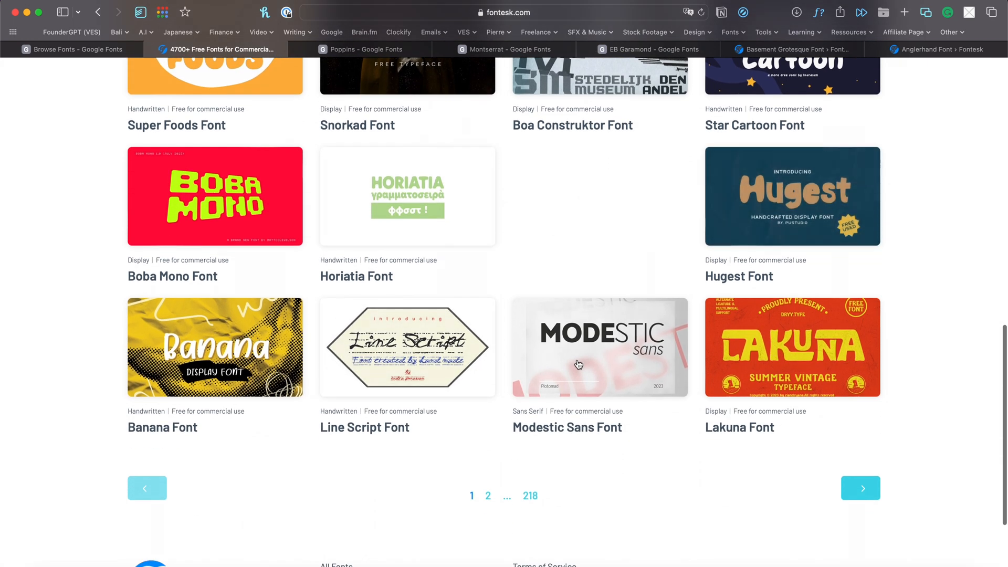
pyautogui.click(860, 487)
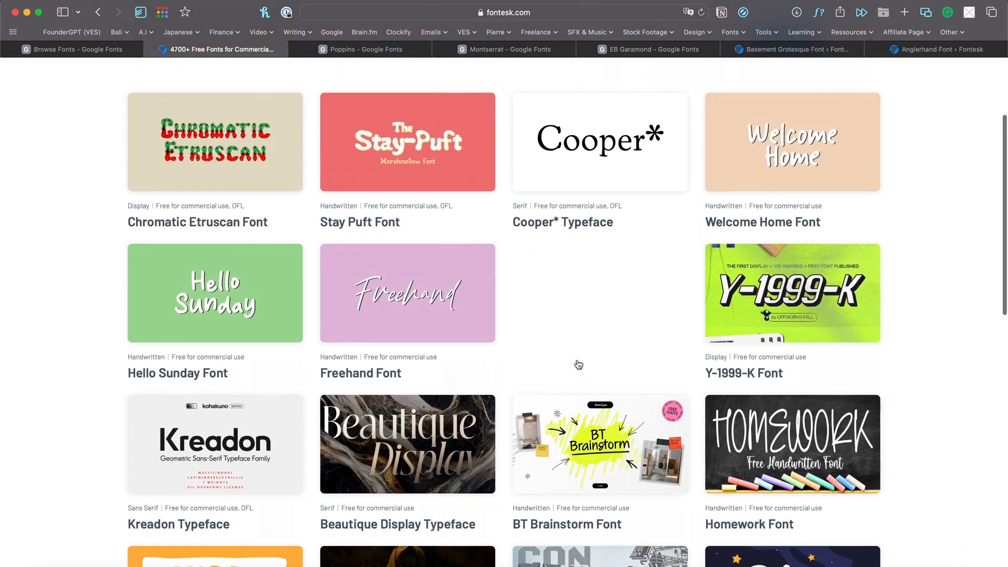
pyautogui.scroll(3)
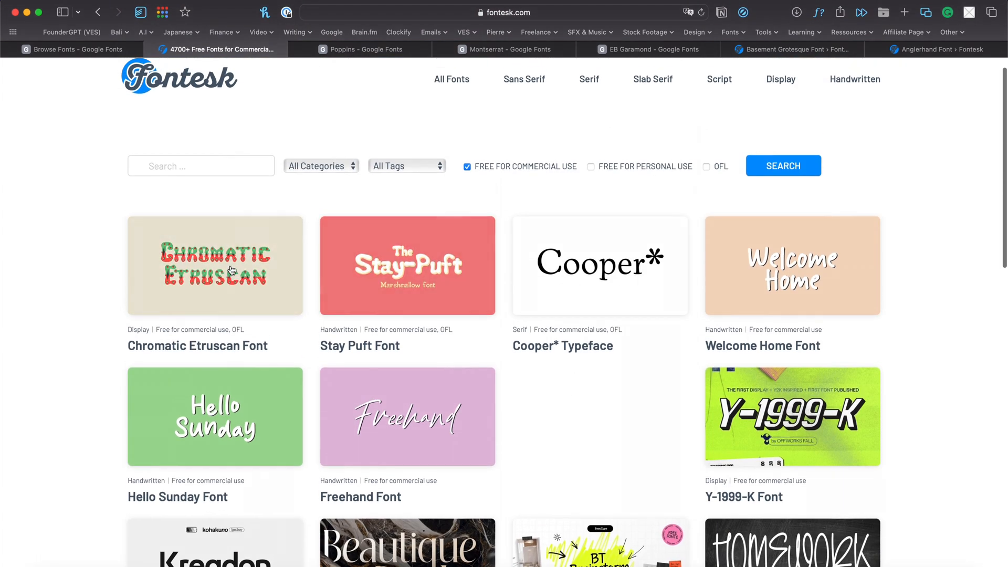
pyautogui.moveTo(775, 272)
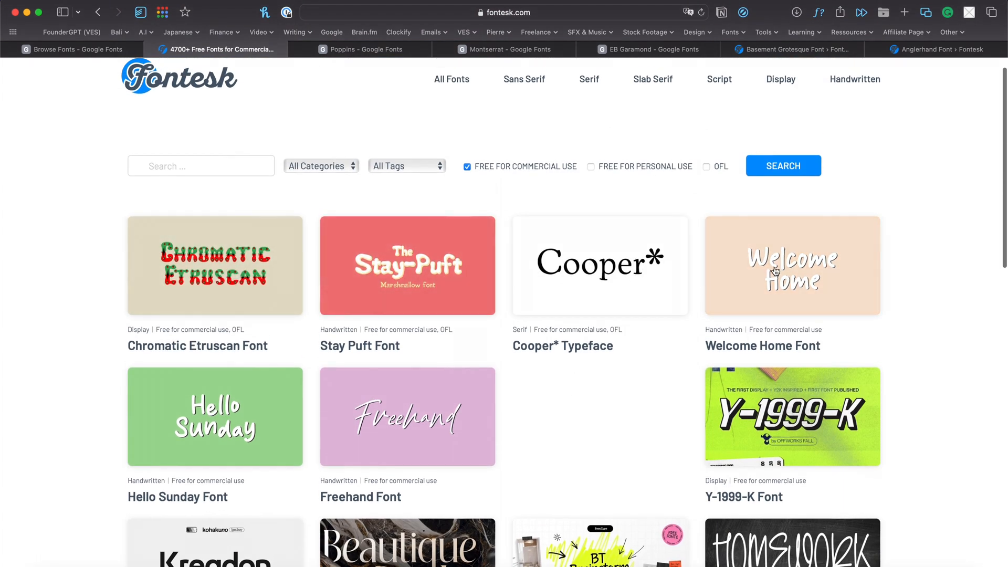
pyautogui.moveTo(797, 287)
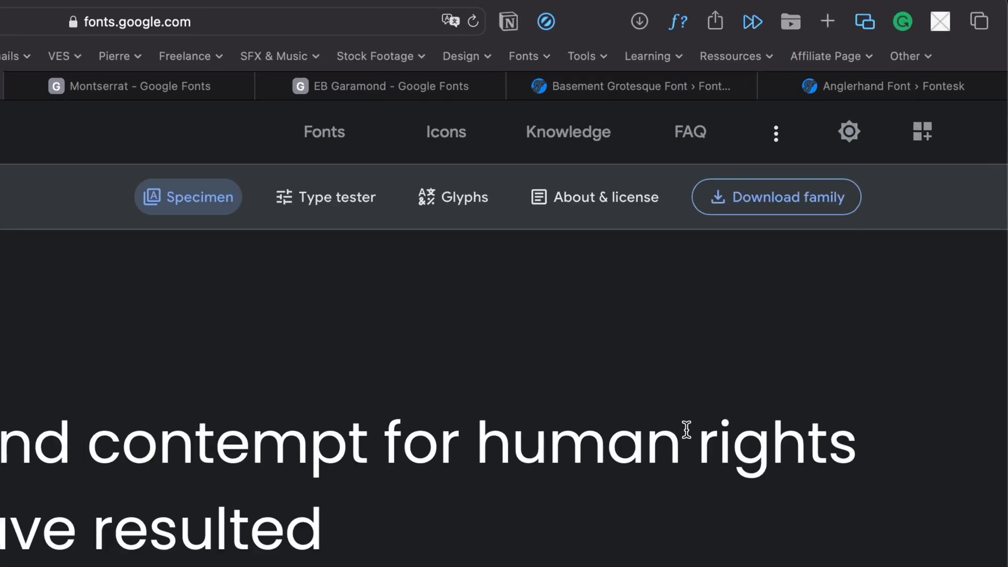
# Download the whole Poppins family from its Google Fonts page
pyautogui.click(776, 197)
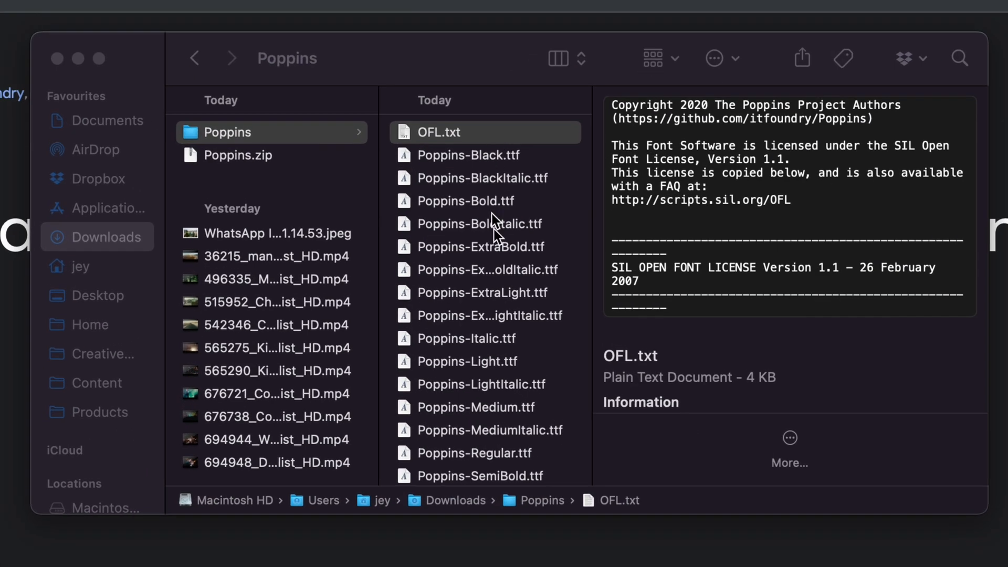
pyautogui.moveTo(456, 135)
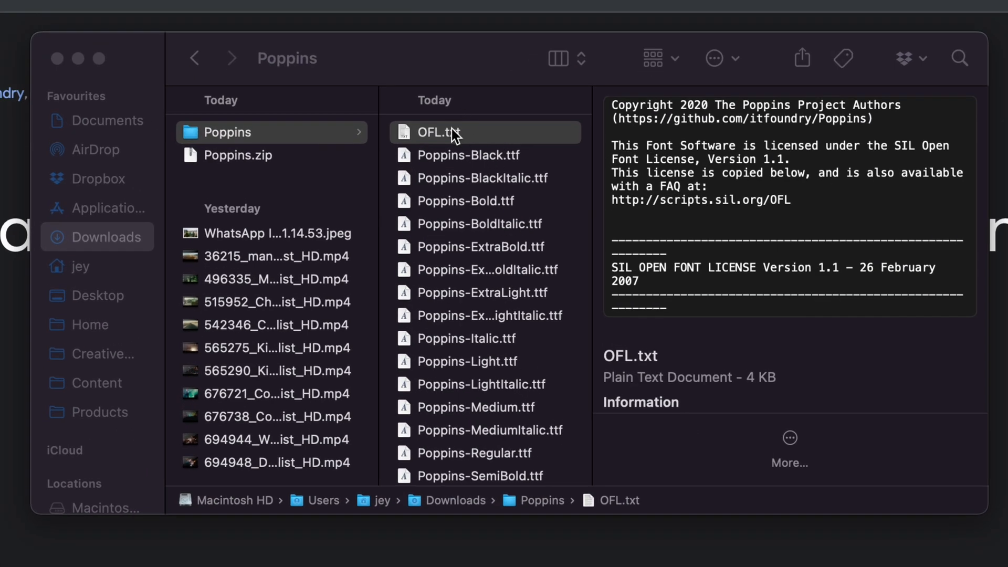
# Open the Poppins OFL.txt licence in TextEdit and move its window up and right
pyautogui.doubleClick(439, 132)
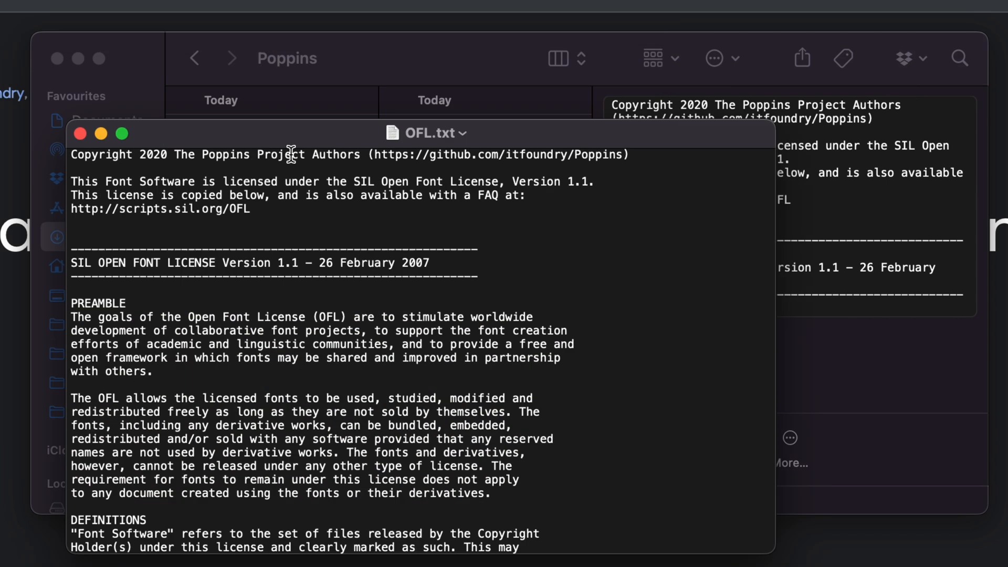
pyautogui.moveTo(424, 133); pyautogui.dragTo(495, 98)
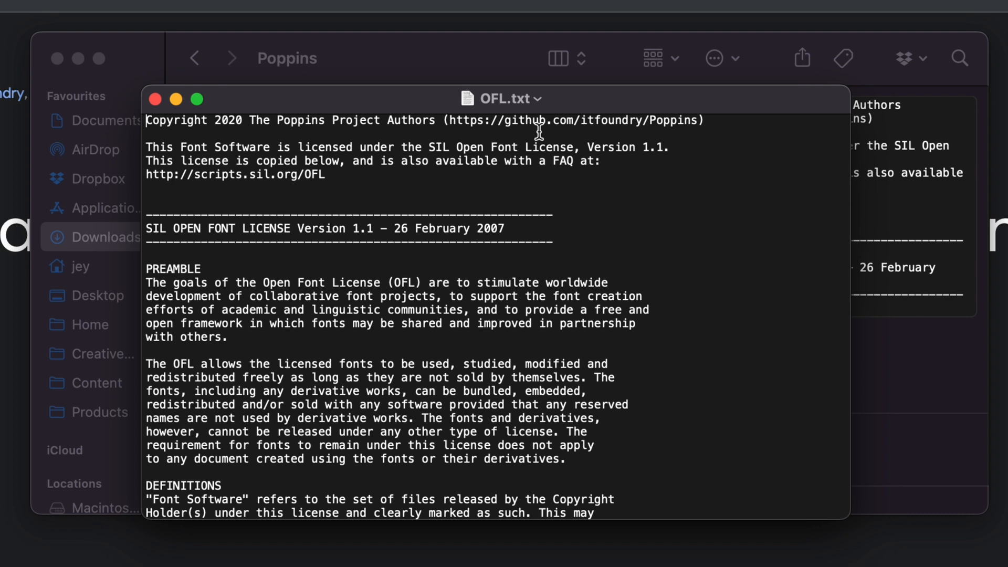
pyautogui.moveTo(507, 156)
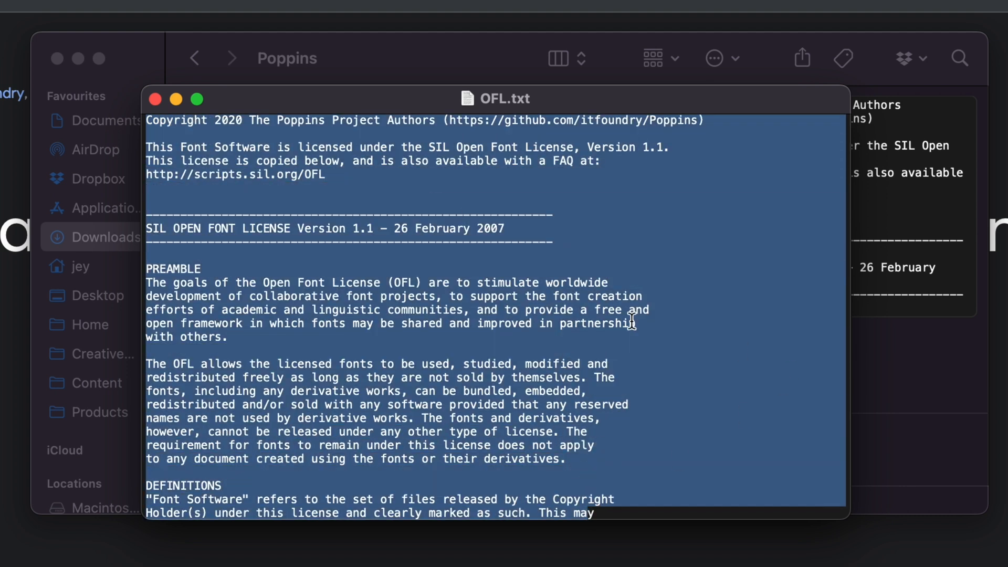
pyautogui.moveTo(577, 269)
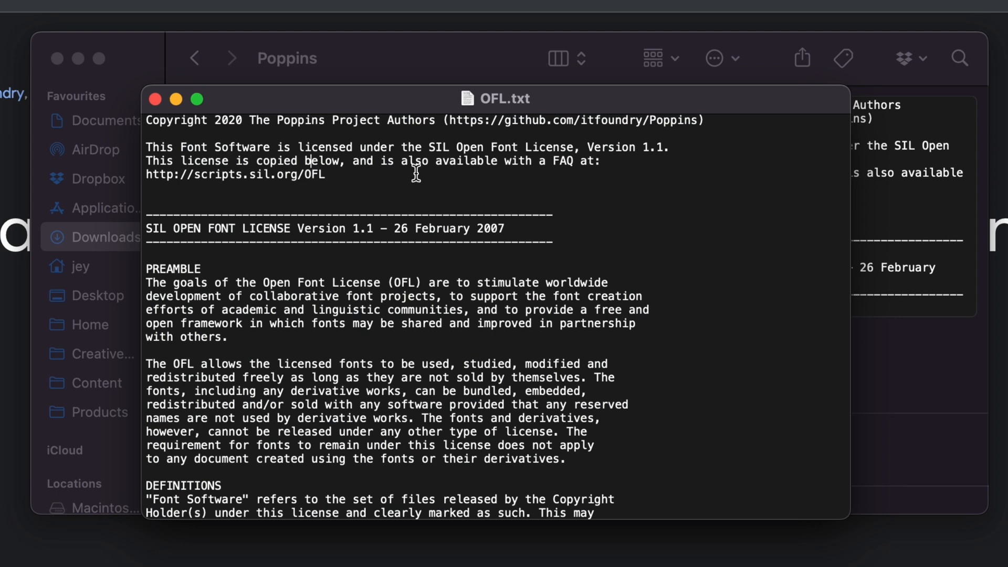
# Preview Poppins Black, then install all Poppins .ttf files, replacing the existing version
pyautogui.click(154, 99)
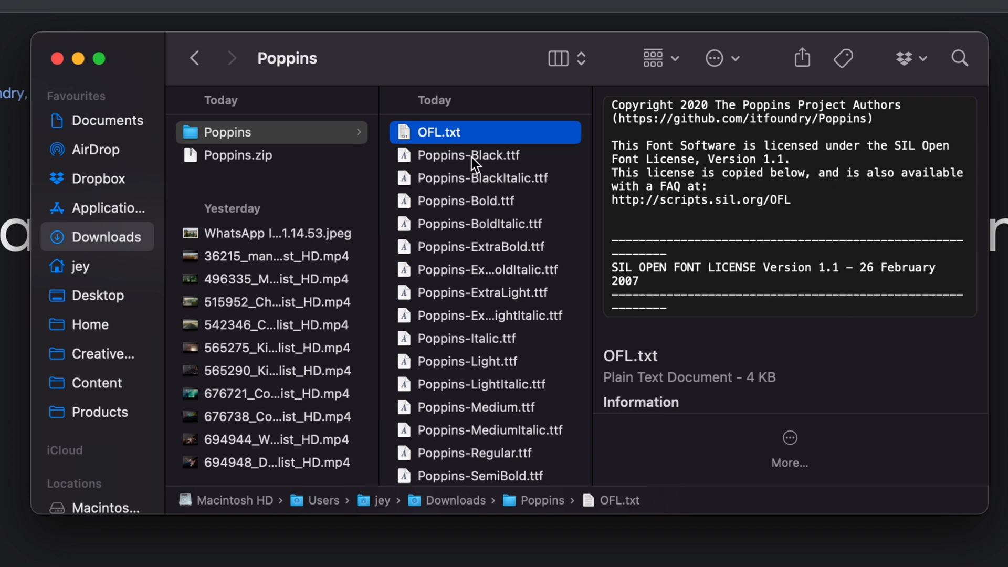
pyautogui.click(467, 155)
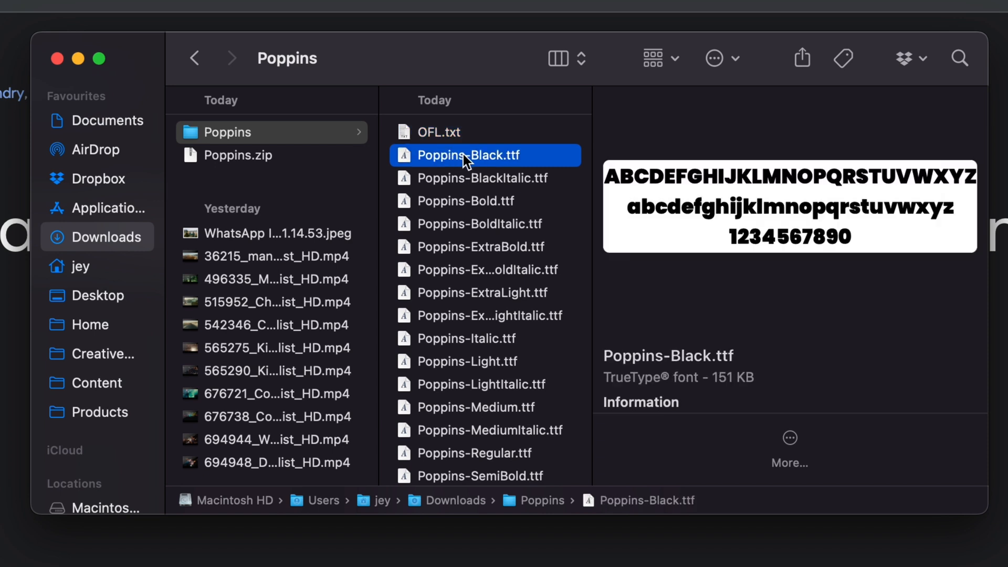
pyautogui.moveTo(544, 166)
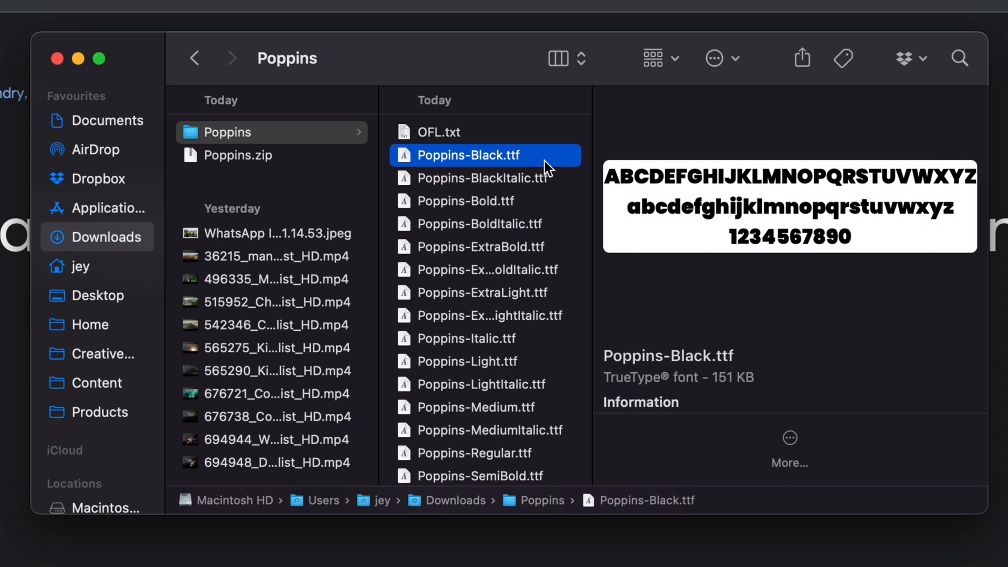
pyautogui.moveTo(617, 209)
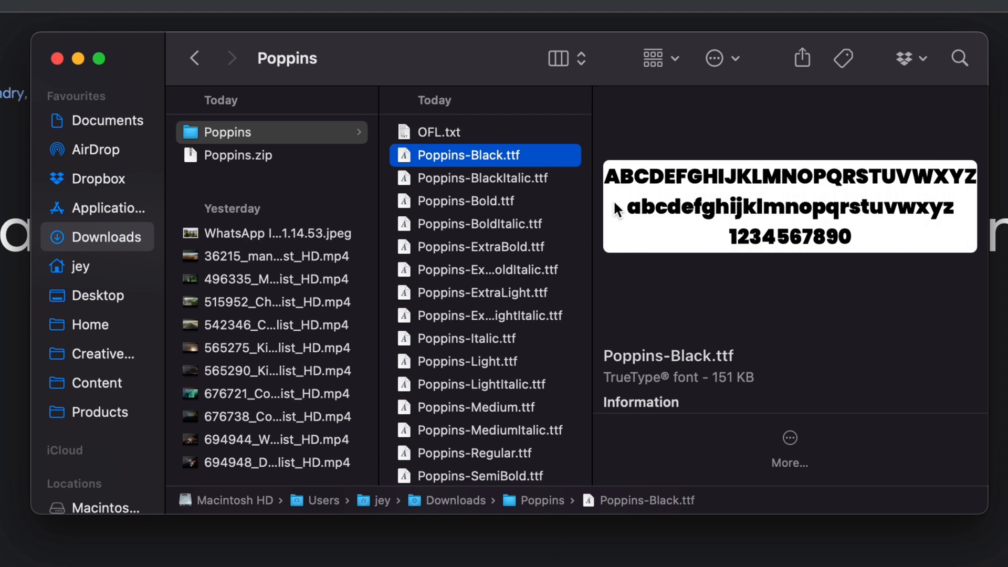
pyautogui.moveTo(508, 214)
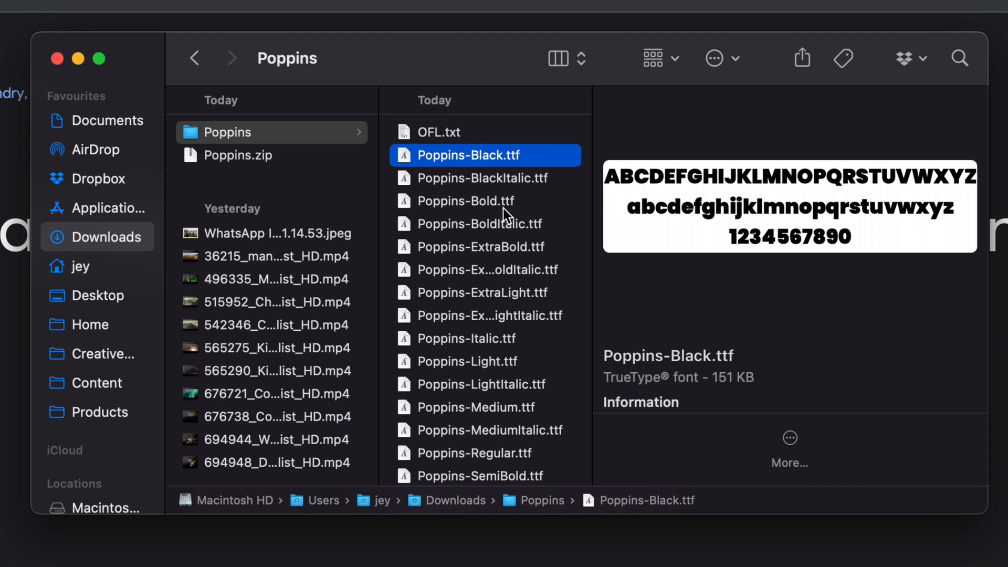
pyautogui.scroll(-3)
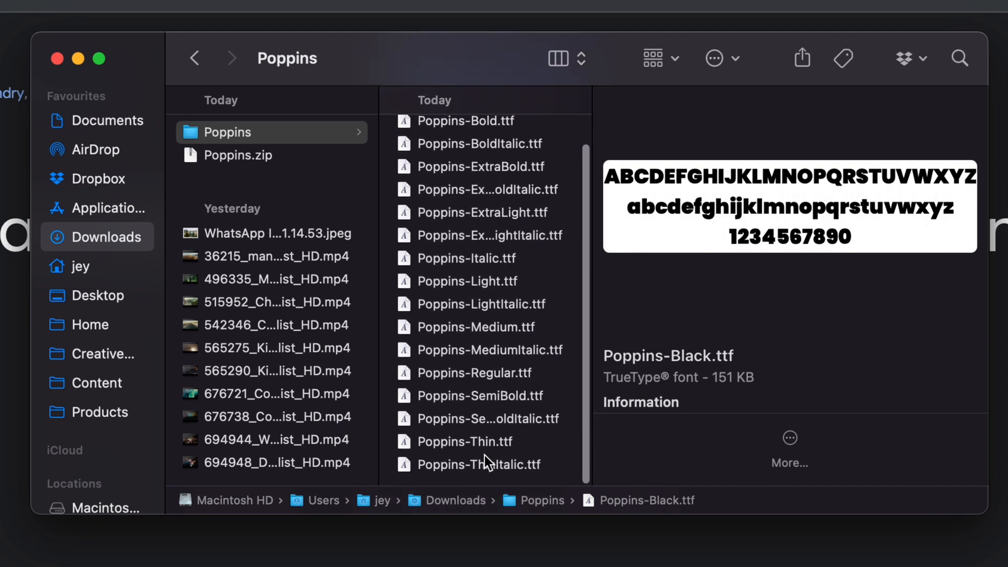
pyautogui.press('cmd+a')
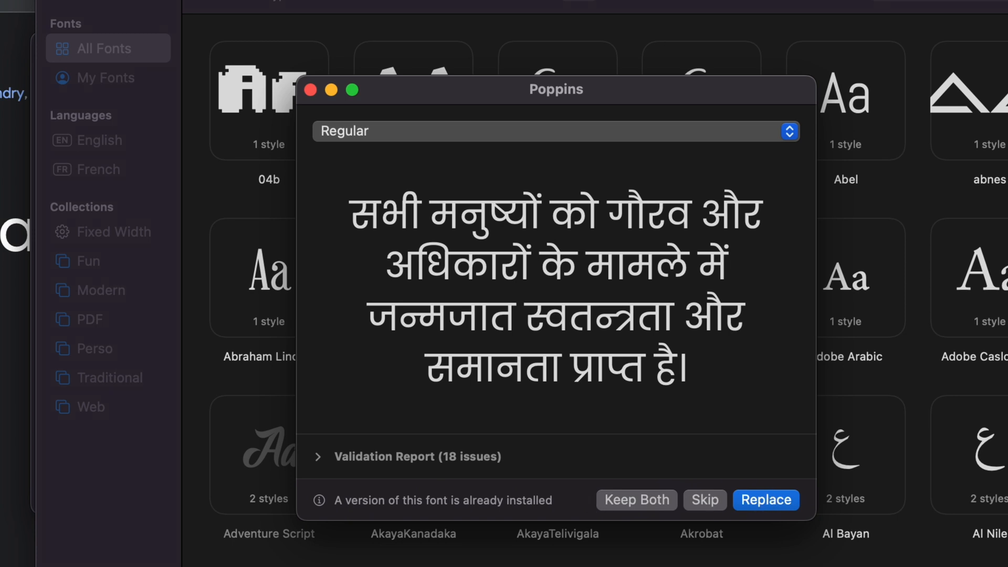
pyautogui.click(765, 499)
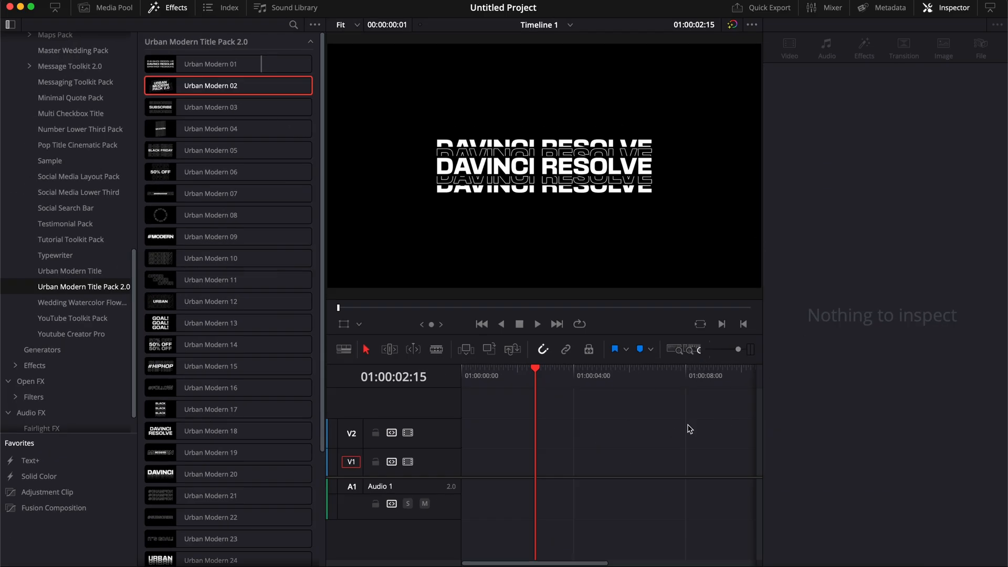
pyautogui.moveTo(459, 283)
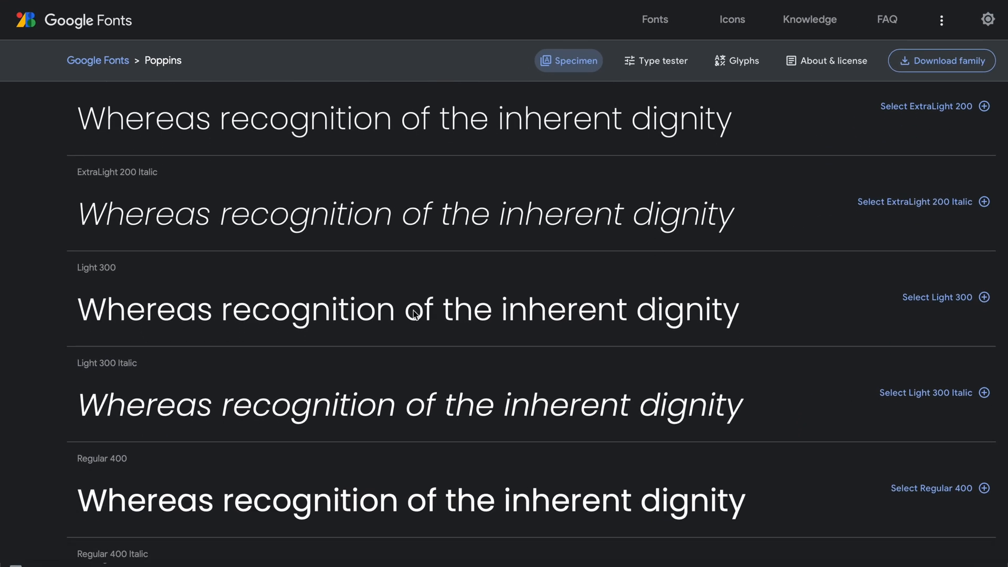
# Scroll through the Poppins specimen page's Styles list of weights and italics
pyautogui.scroll(-3)
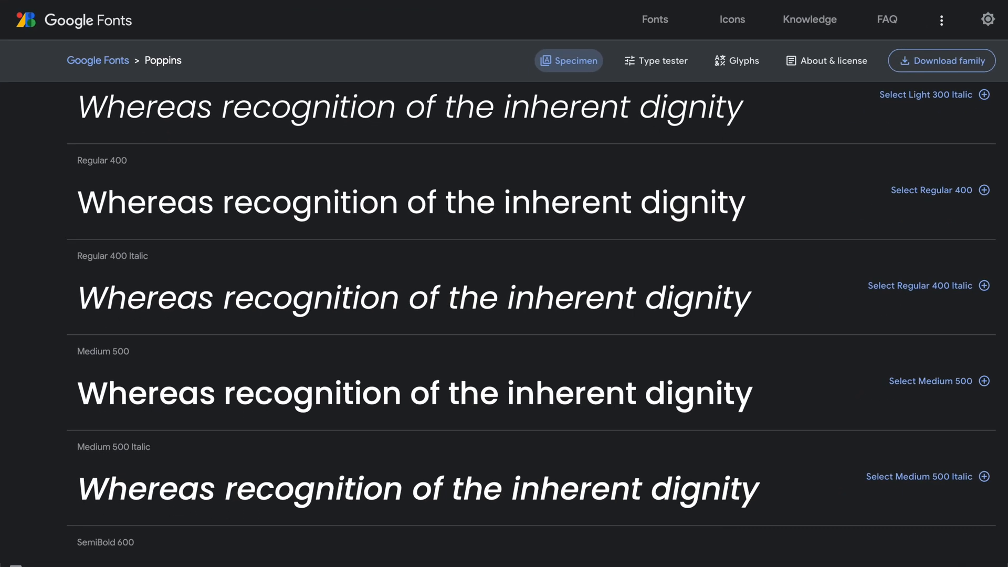
pyautogui.scroll(-3)
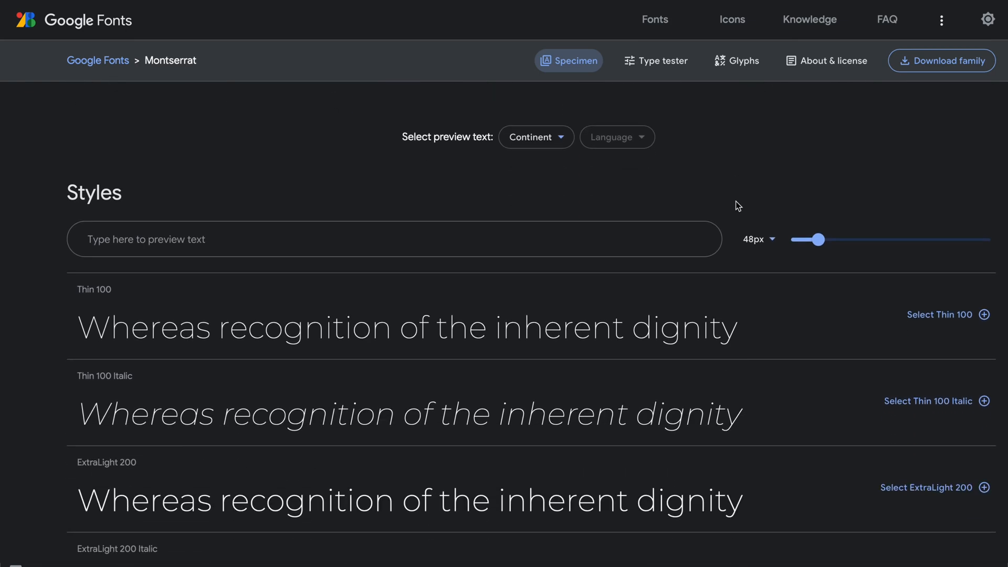
# Scroll the Montserrat page's Styles section, starting from Thin 100
pyautogui.scroll(-3)
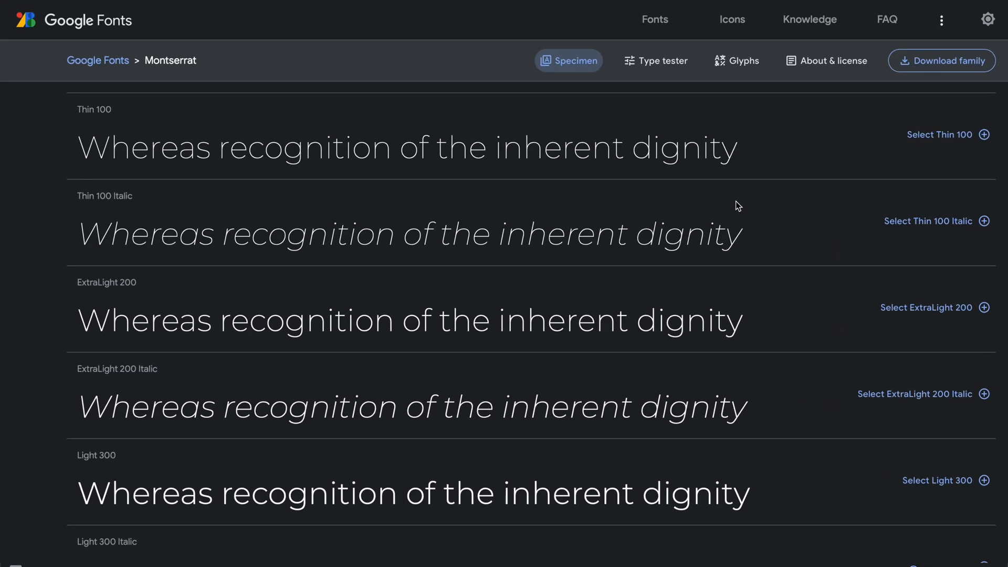
pyautogui.scroll(-3)
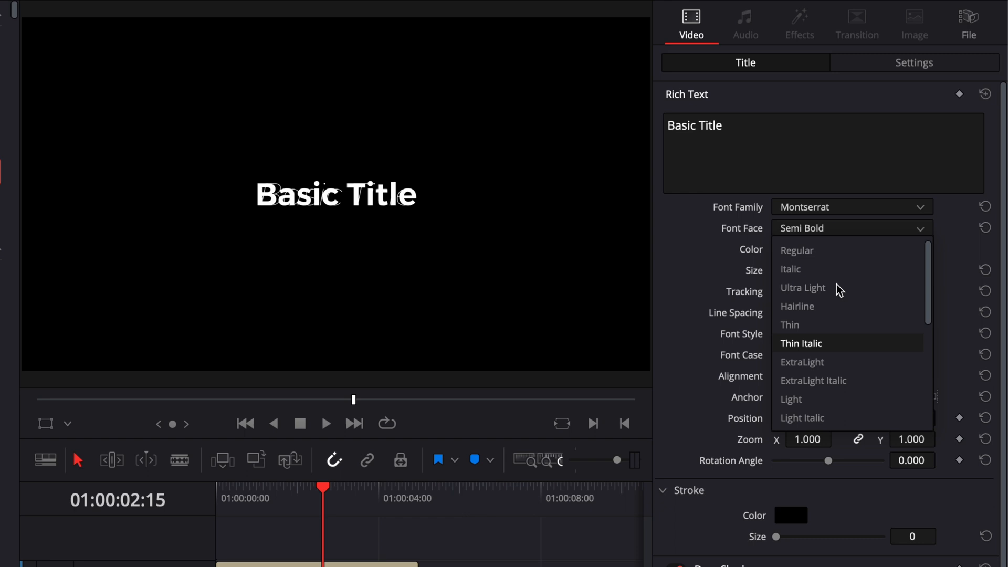
pyautogui.moveTo(803, 287)
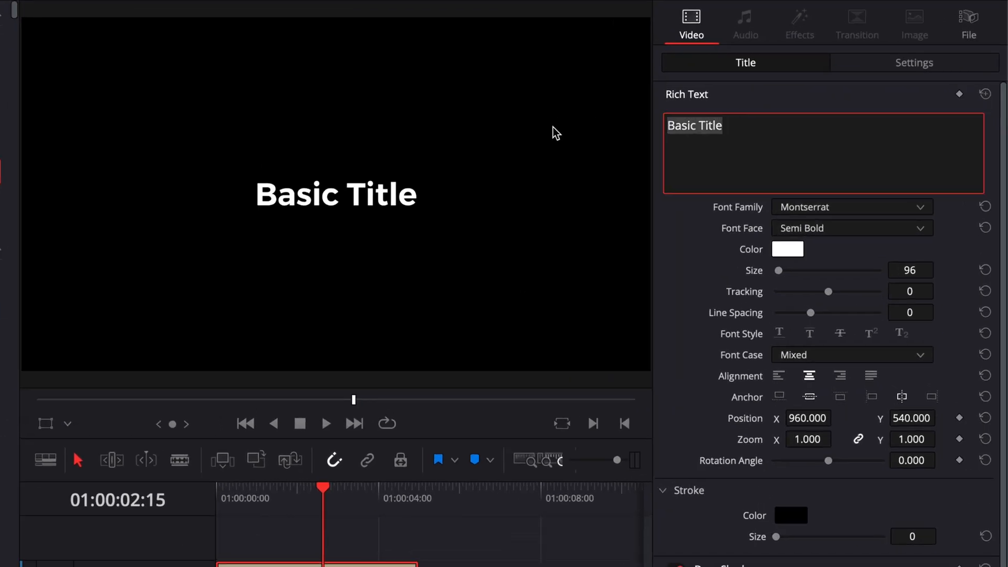
# Change the title text to 'VIDEO EDITOR STUDIO' and select the lower Basic Title
pyautogui.write('VIDEO EDITOR')
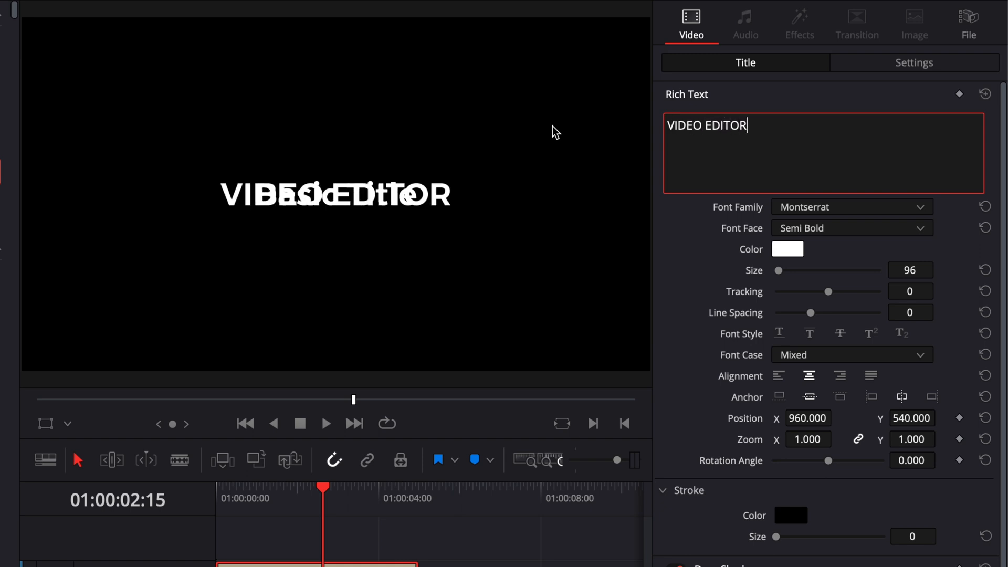
pyautogui.write('STUDIO')
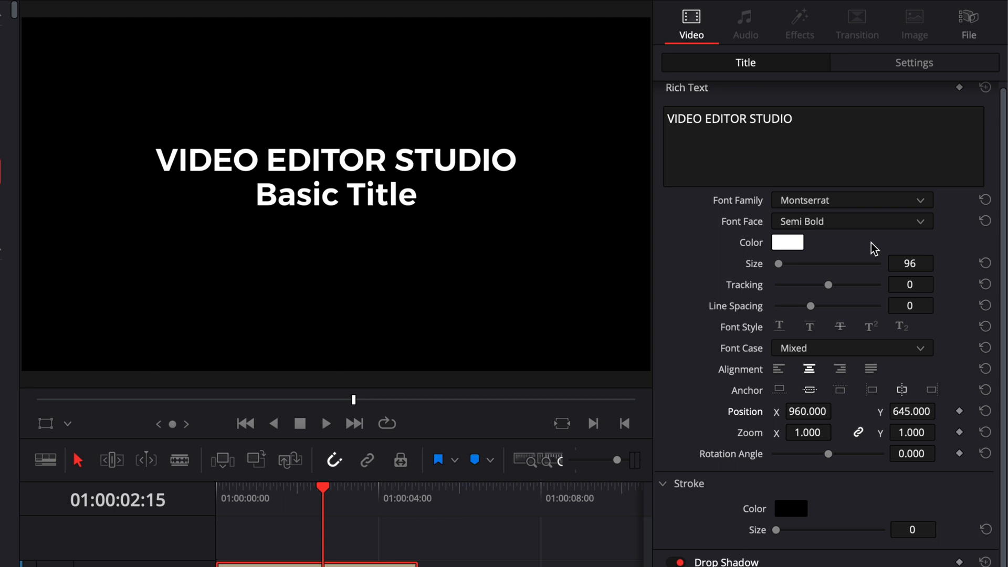
pyautogui.click(851, 221)
pyautogui.write('SELE')
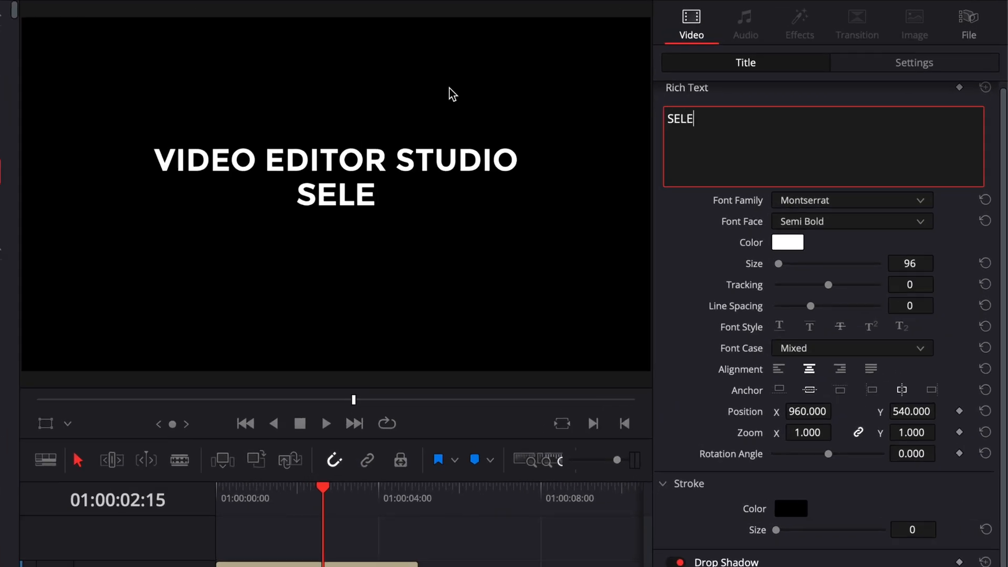
# Enter 'SELECT THE RIGHT FONT' as the subtitle and set its weight to Montserrat ExtraLight
pyautogui.write('CT THE RIGHT FO')
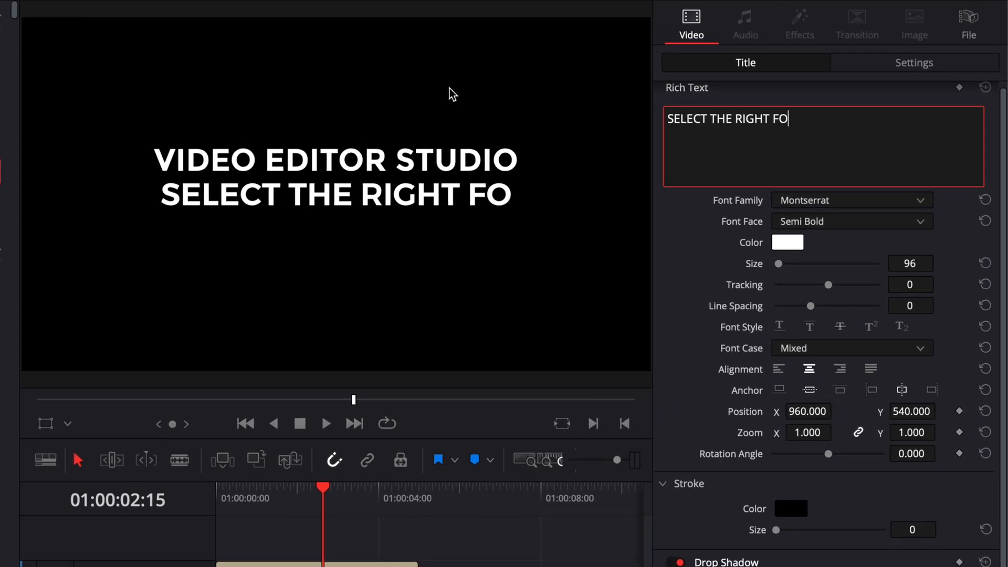
pyautogui.write('NT')
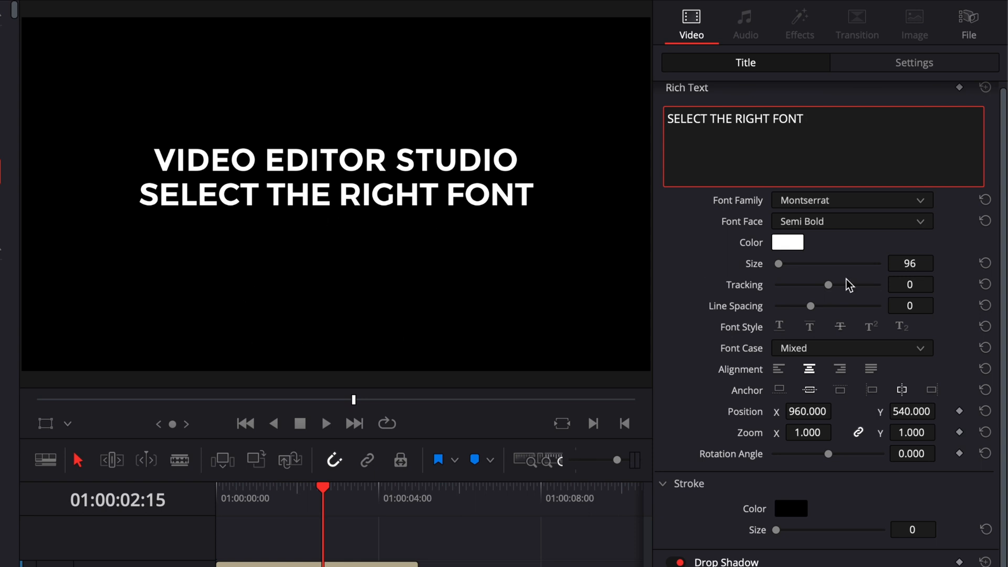
pyautogui.moveTo(375, 238)
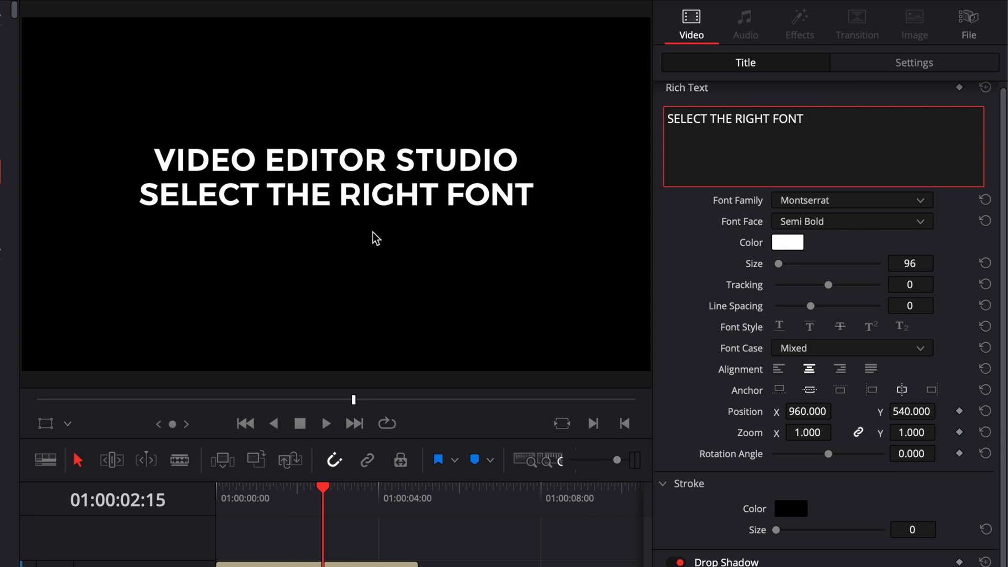
pyautogui.moveTo(504, 214)
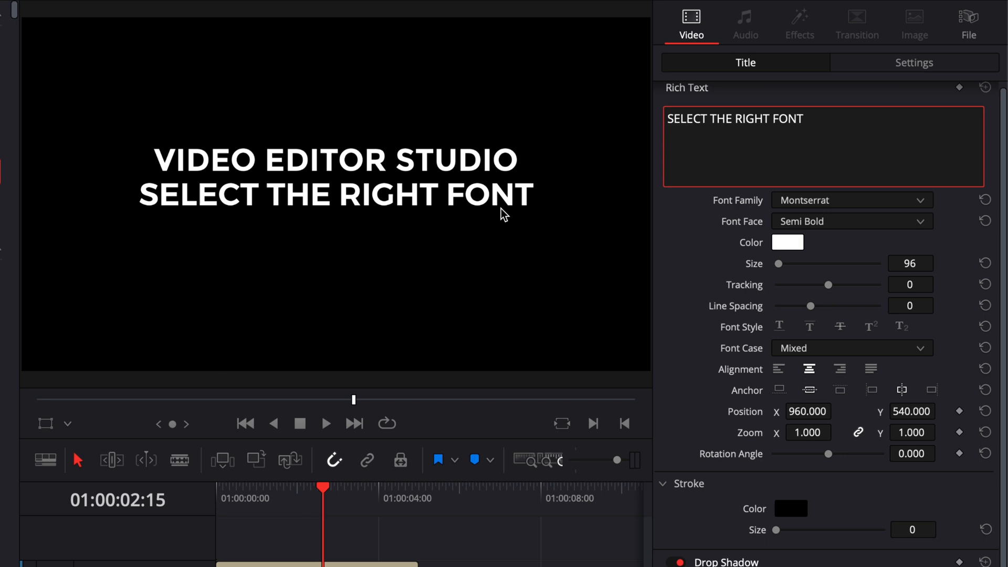
pyautogui.click(849, 221)
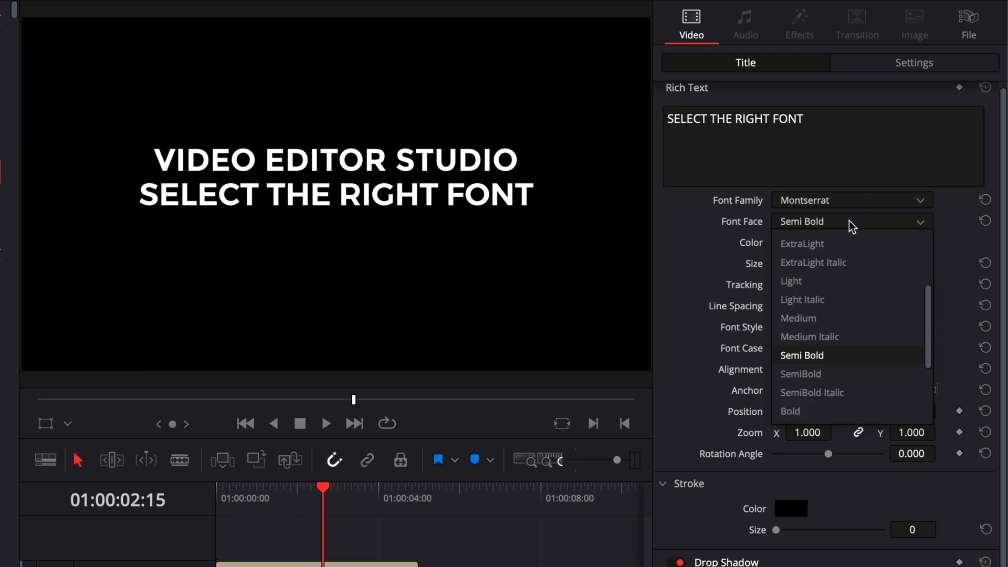
pyautogui.scroll(3)
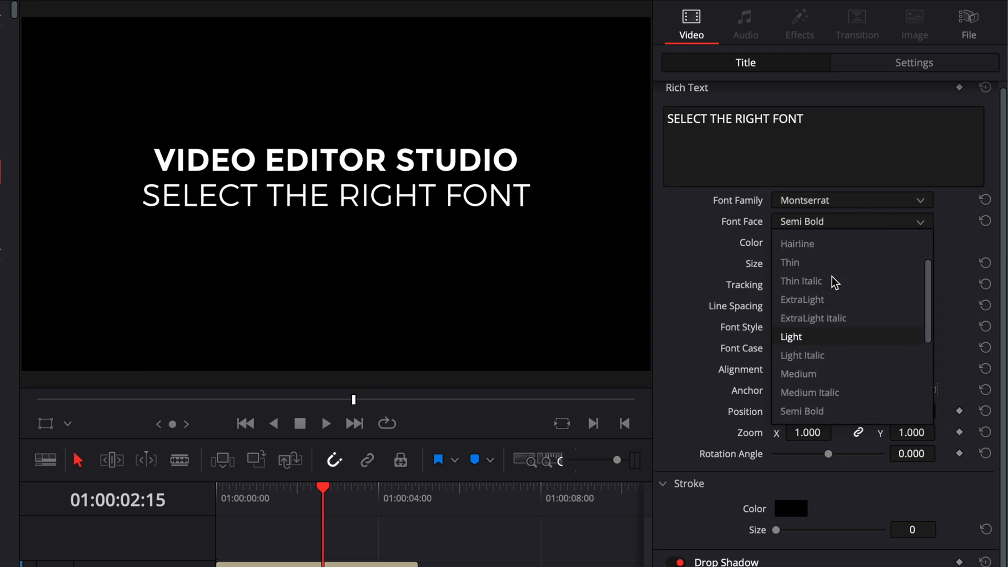
pyautogui.click(801, 299)
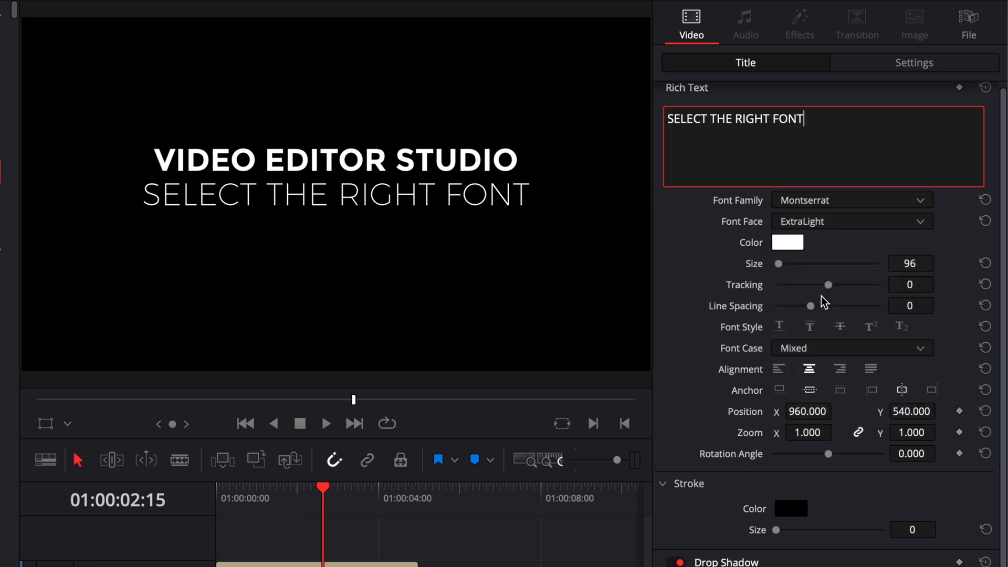
pyautogui.moveTo(456, 224)
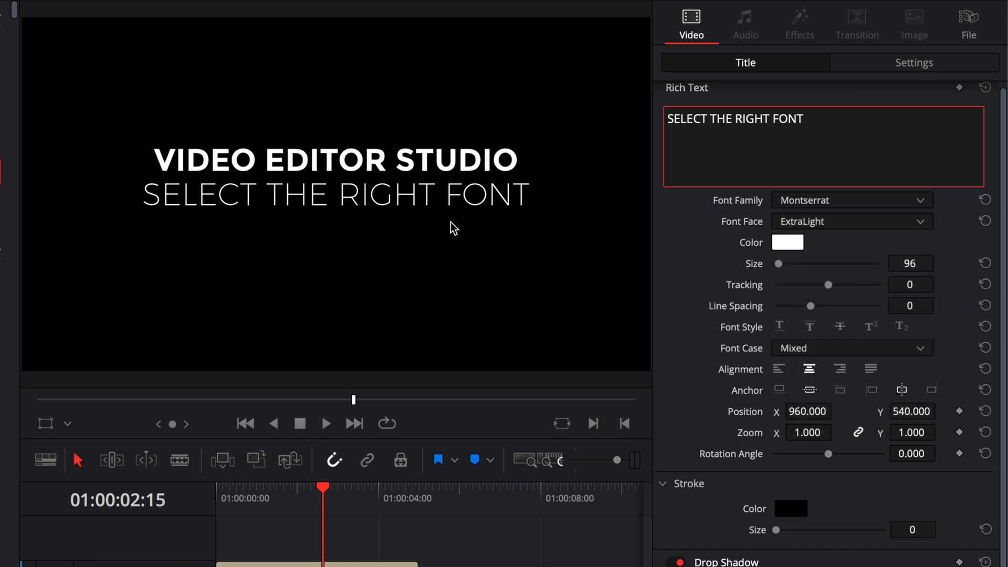
pyautogui.moveTo(553, 218)
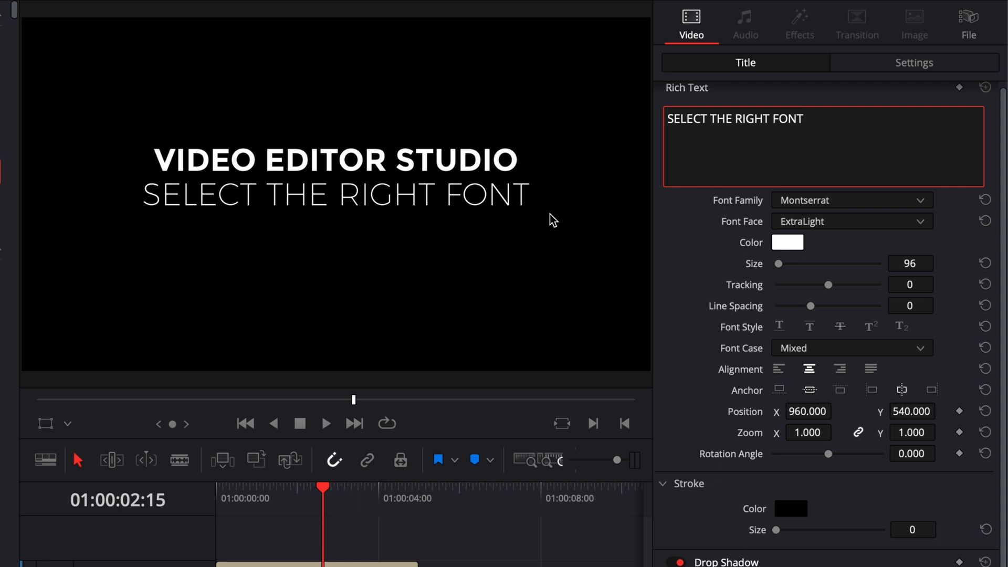
pyautogui.moveTo(796, 283)
pyautogui.write('64')
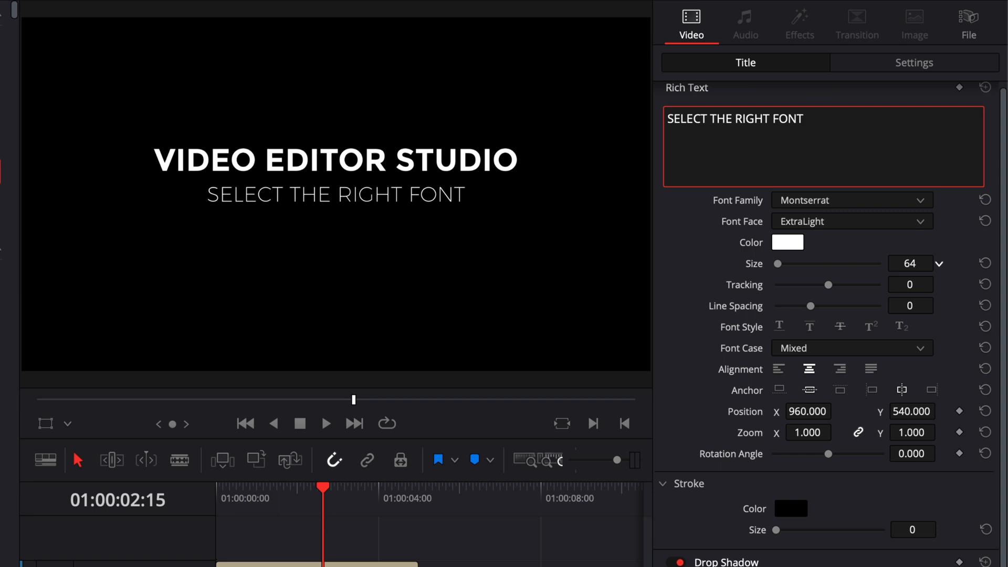
# Shrink the subtitle text size from 96 to 66 in the Inspector
pyautogui.click(939, 260)
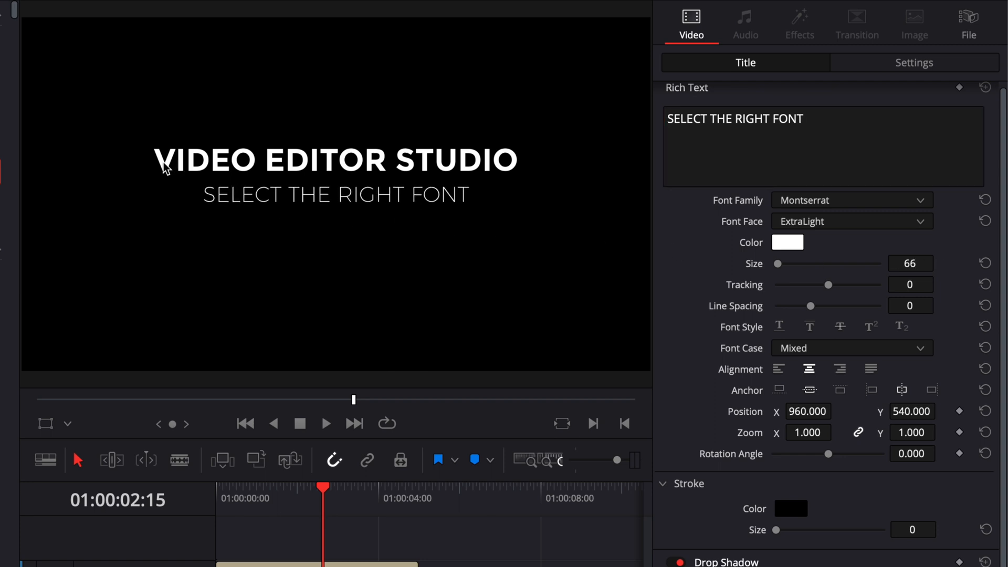
pyautogui.moveTo(233, 209)
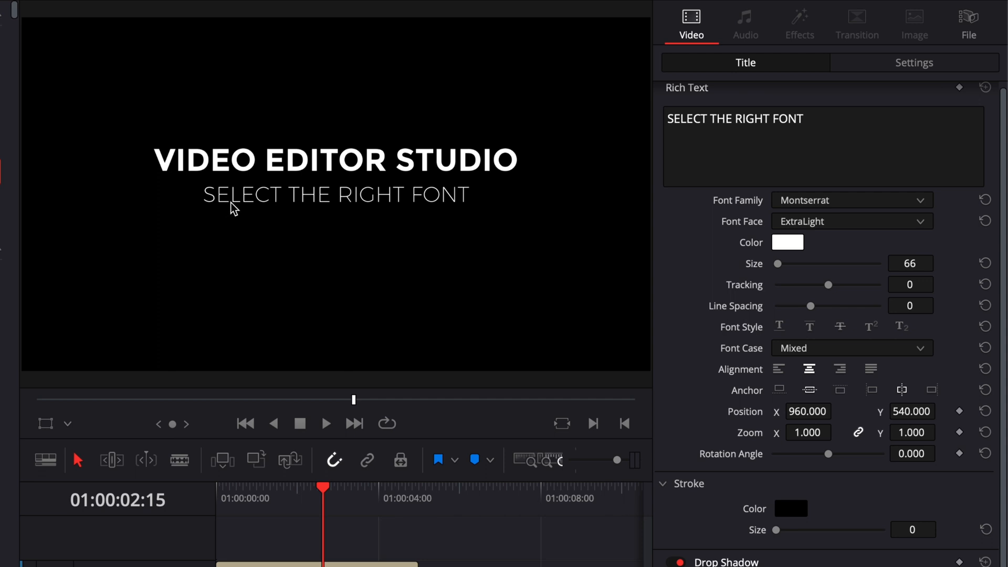
pyautogui.moveTo(489, 198)
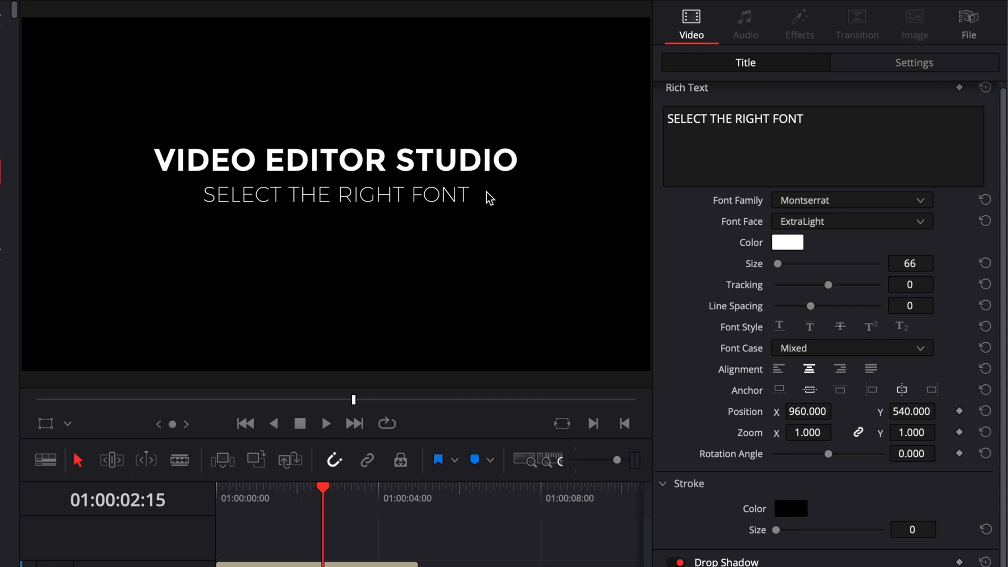
pyautogui.moveTo(469, 230)
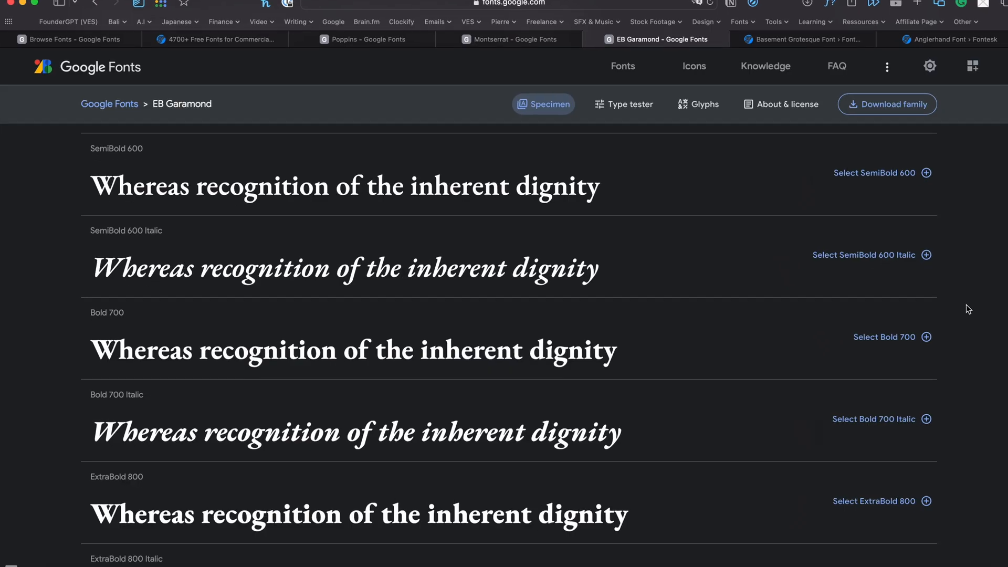
# Scroll the EB Garamond page on Google Fonts to view its styles
pyautogui.scroll(-3)
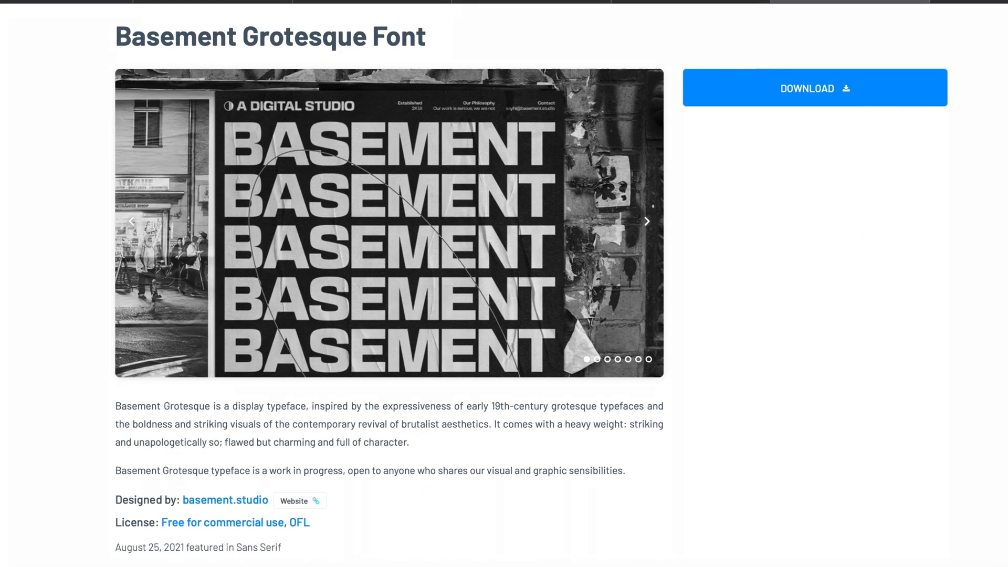
# View the Basement Grotesque page on Fontesk with its commercial-use license
pyautogui.click(647, 221)
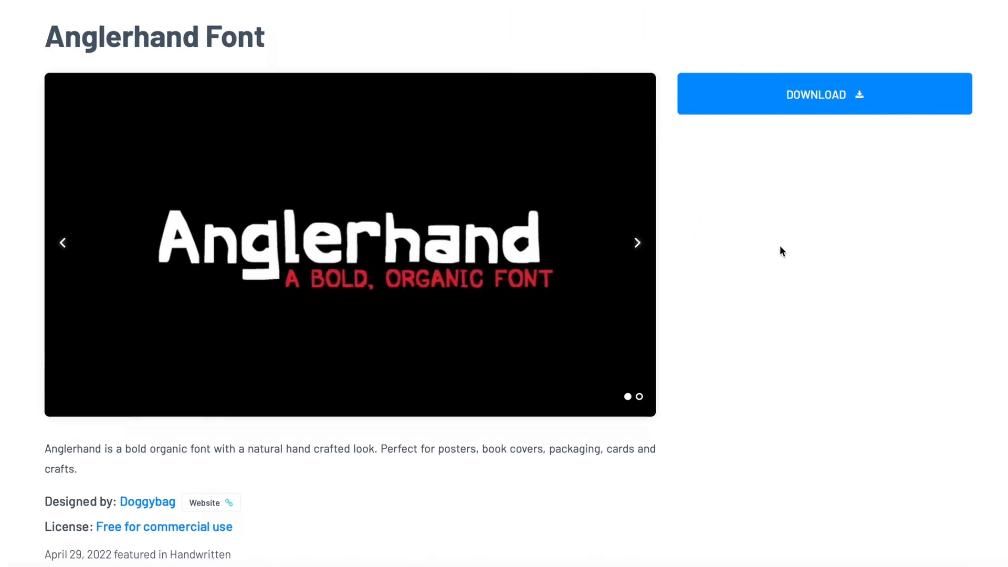
pyautogui.moveTo(63, 243)
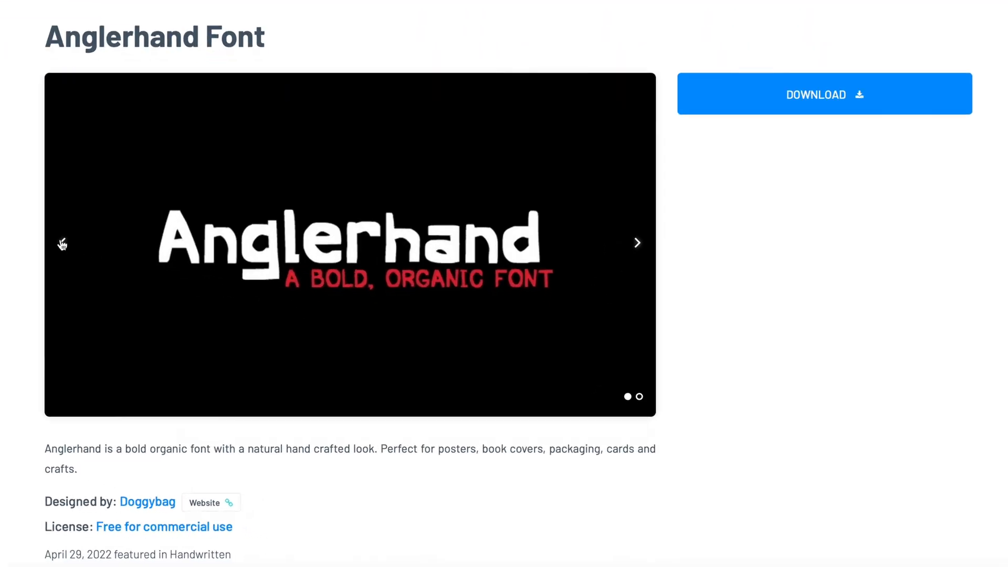